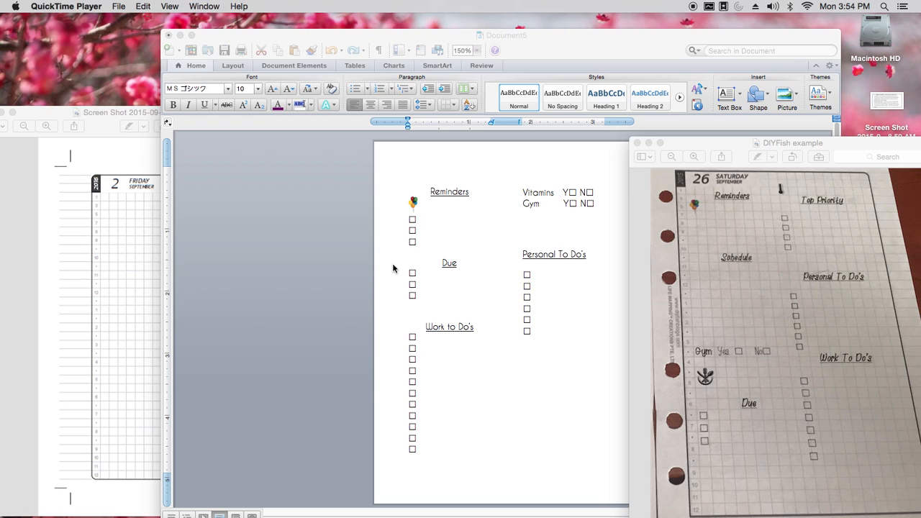
mouse_move(483, 204)
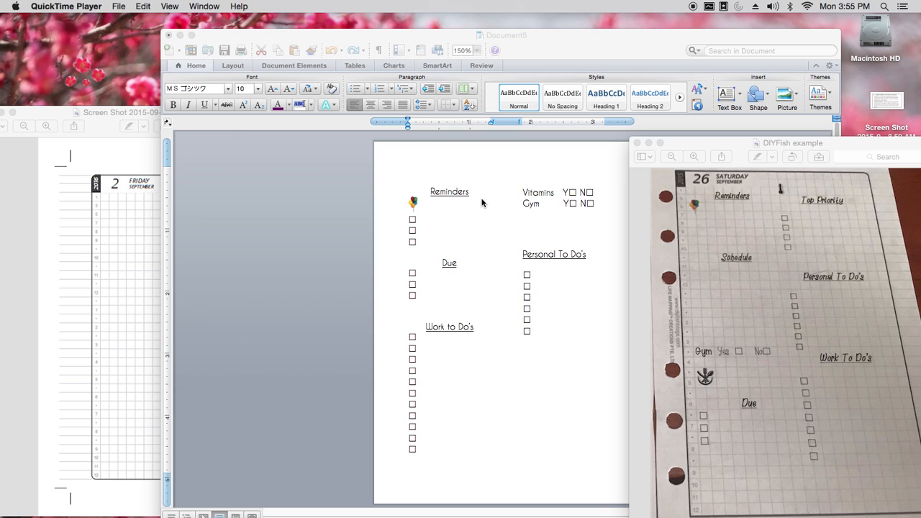
mouse_move(662, 283)
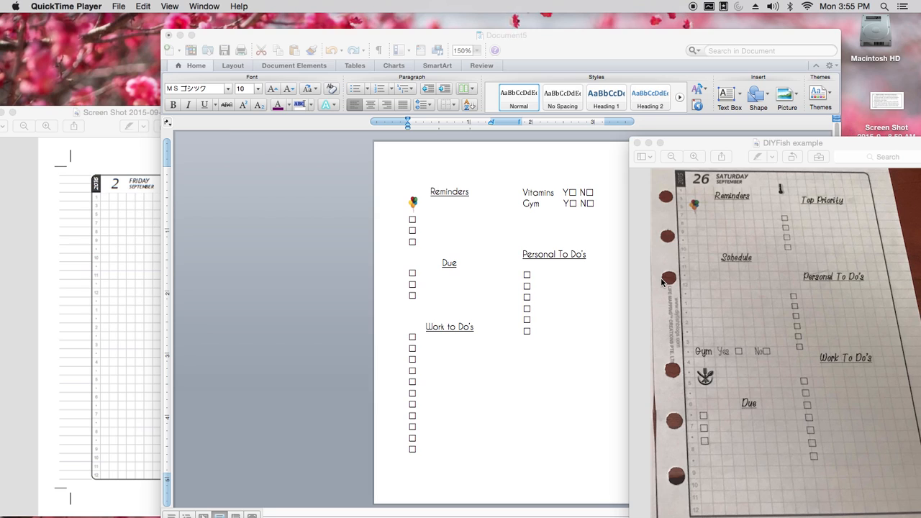
mouse_move(909, 219)
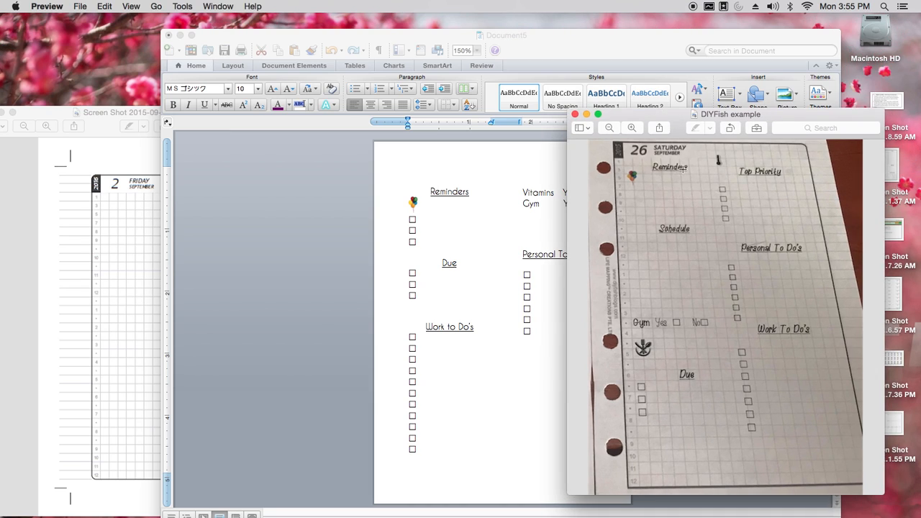
mouse_move(713, 295)
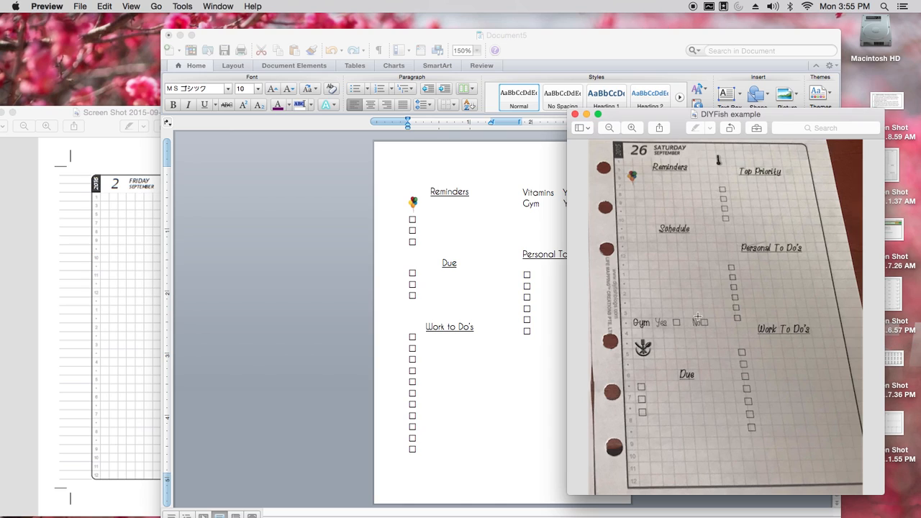
mouse_move(630, 424)
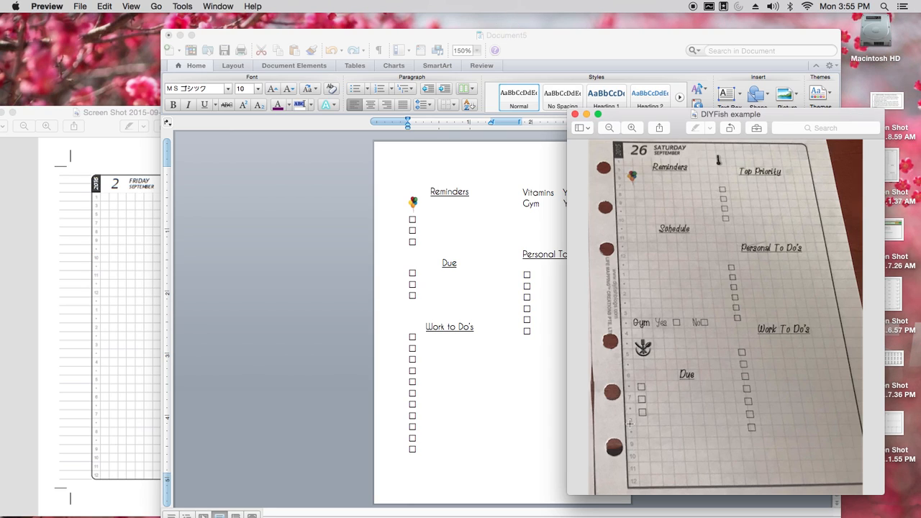
mouse_move(614, 322)
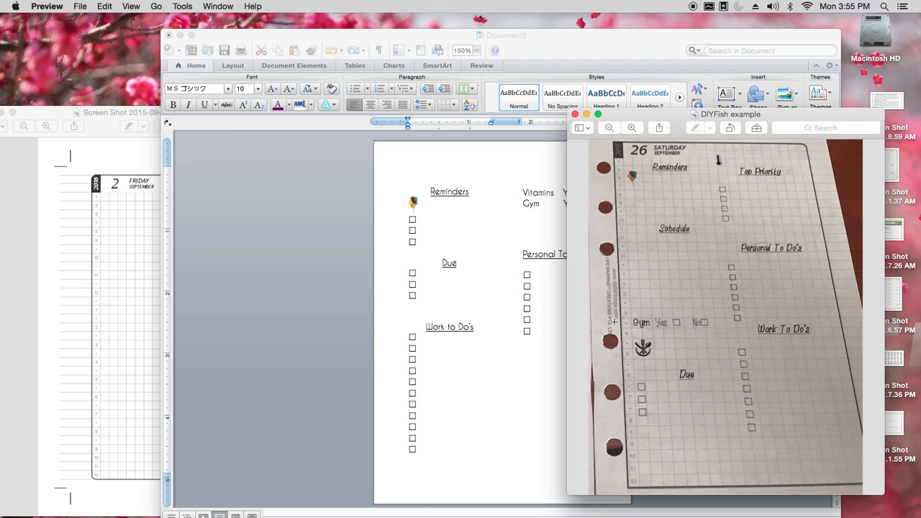
mouse_move(606, 406)
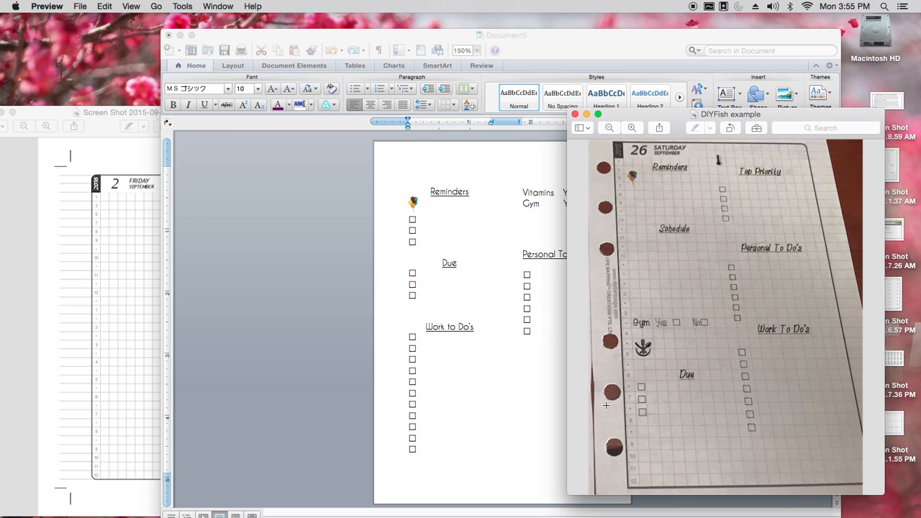
mouse_move(607, 332)
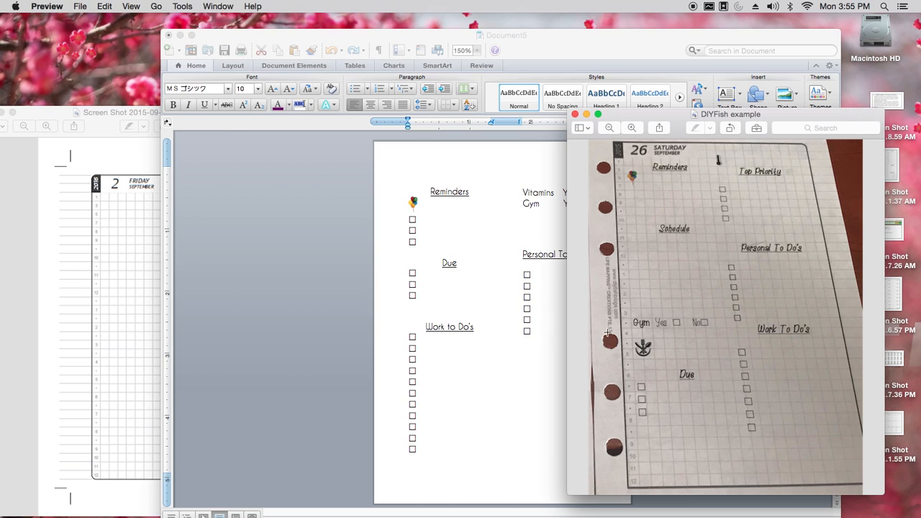
mouse_move(606, 316)
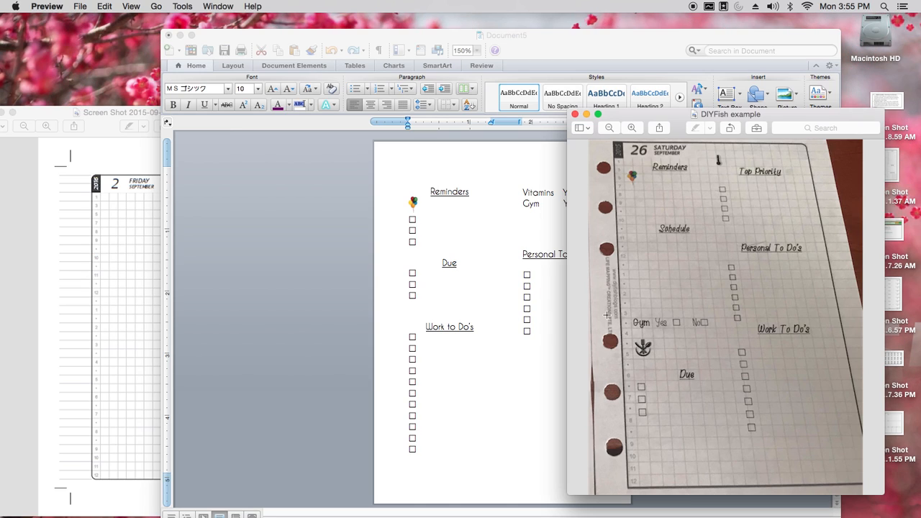
mouse_move(733, 259)
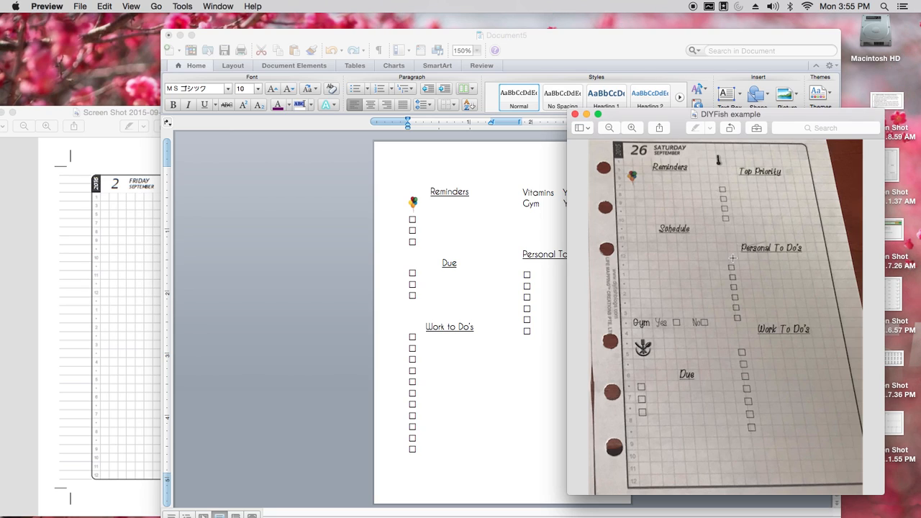
mouse_move(708, 387)
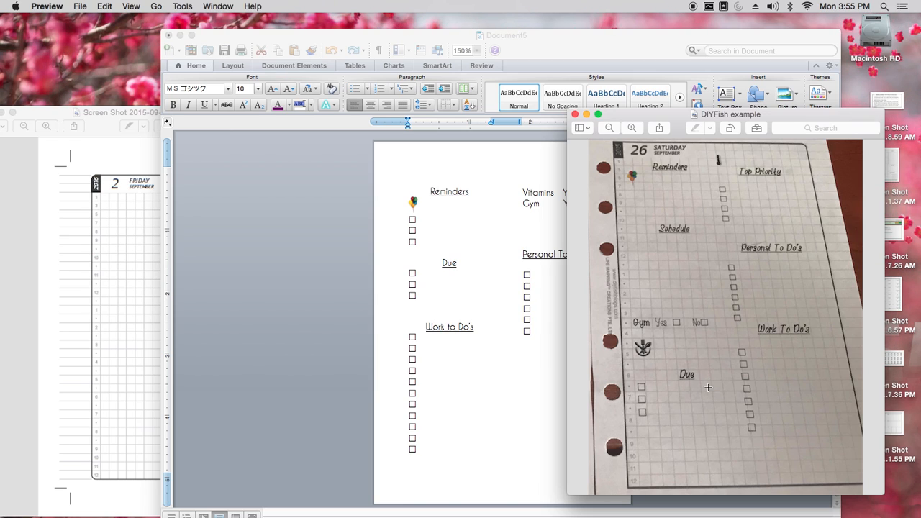
mouse_move(724, 324)
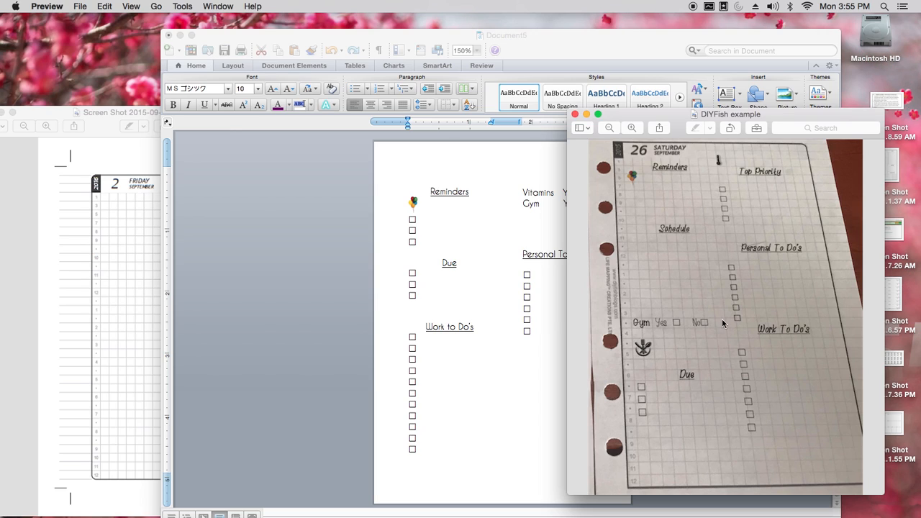
mouse_move(746, 322)
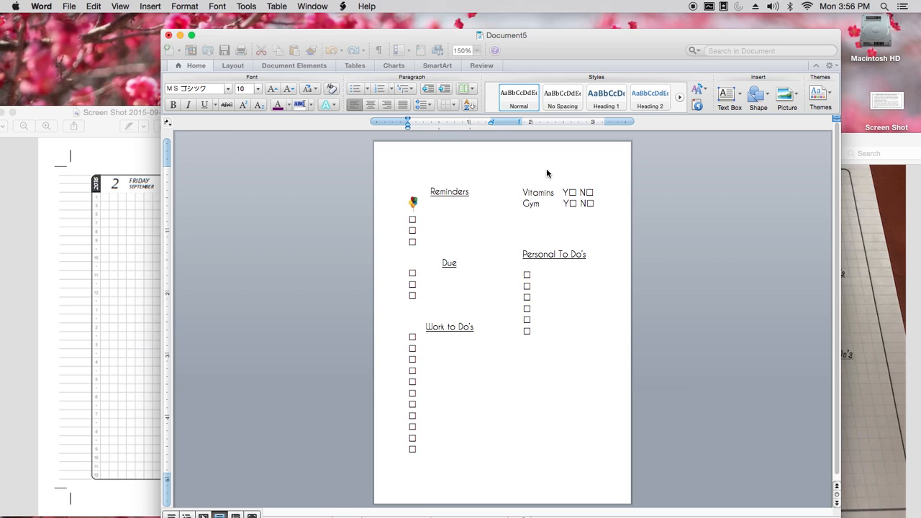
left_click(412, 231)
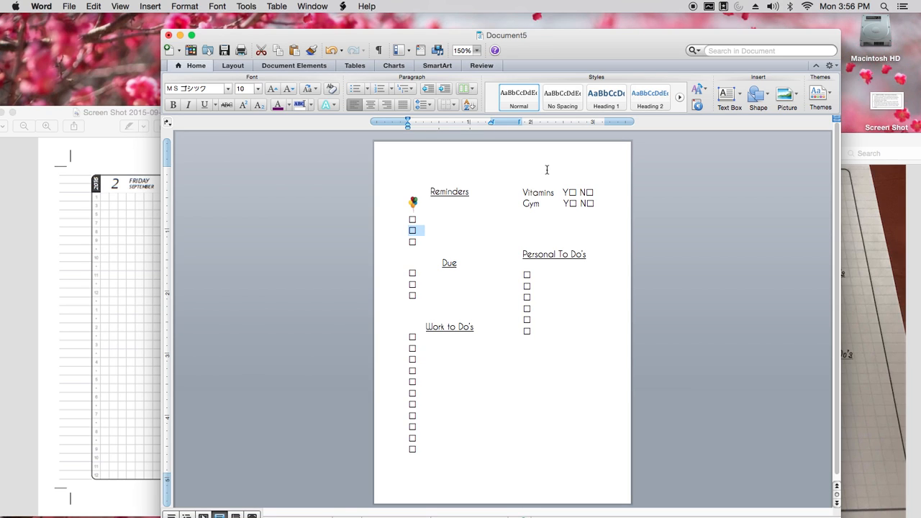
mouse_move(128, 192)
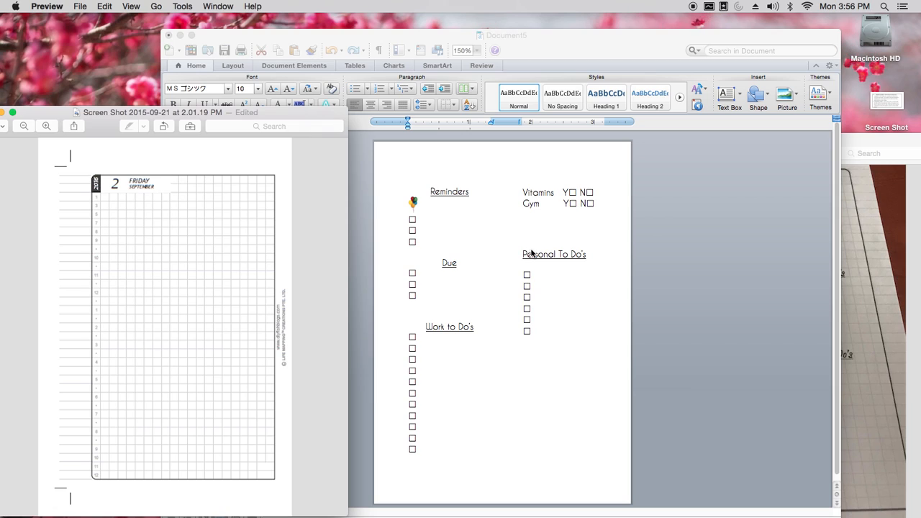
mouse_move(178, 251)
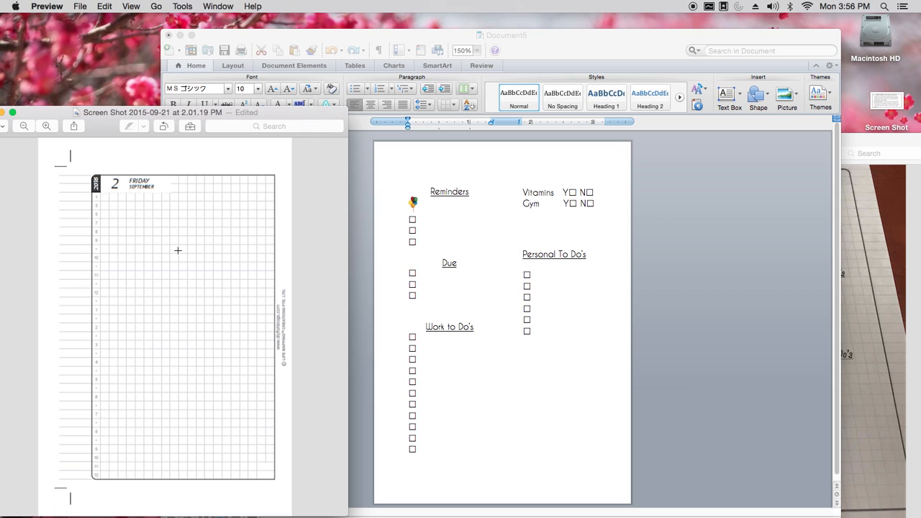
mouse_move(277, 164)
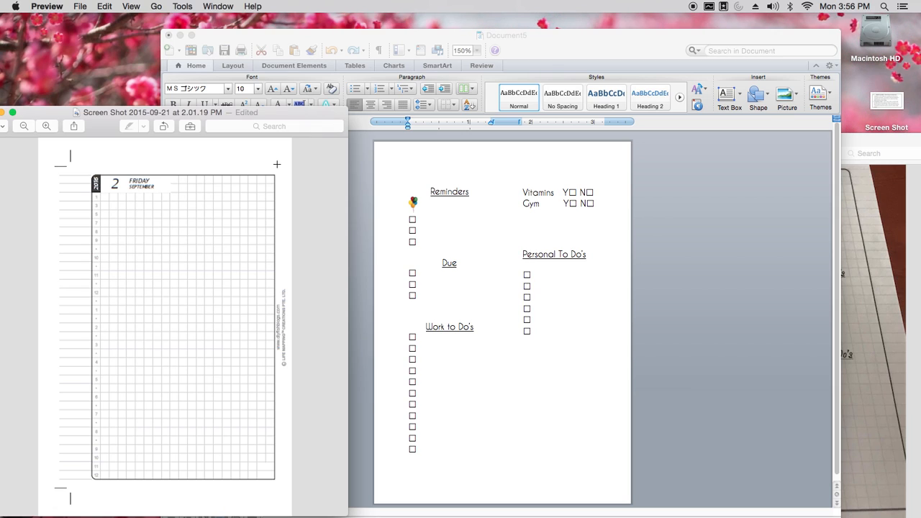
mouse_move(223, 118)
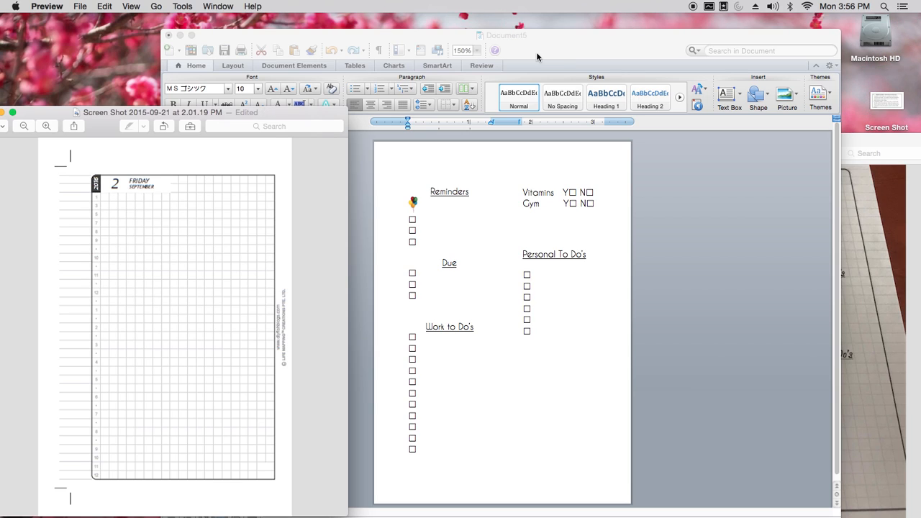
- Bring Word to the front and create a new blank document, Document7
left_click(412, 230)
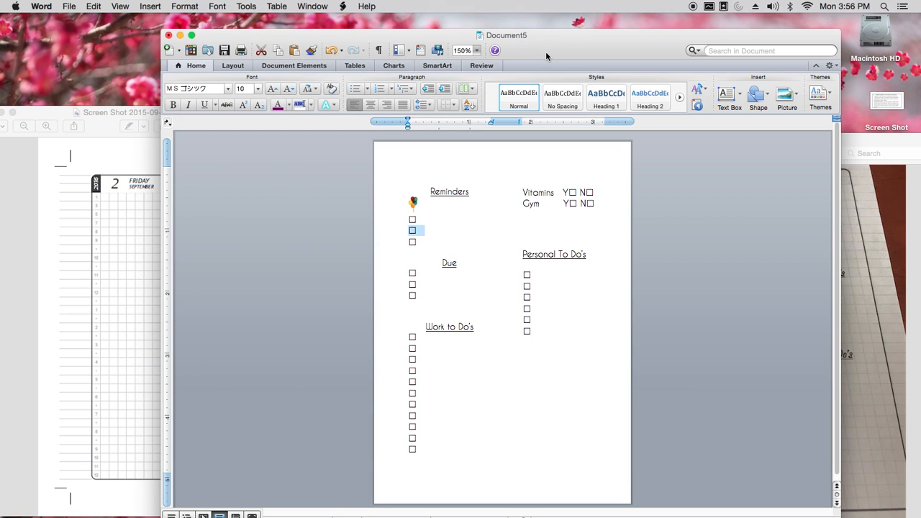
mouse_move(69, 6)
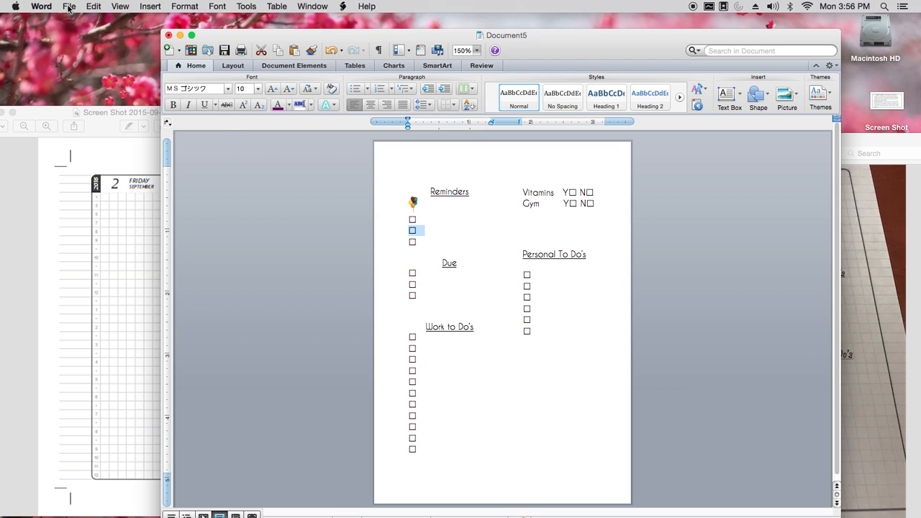
left_click(70, 6)
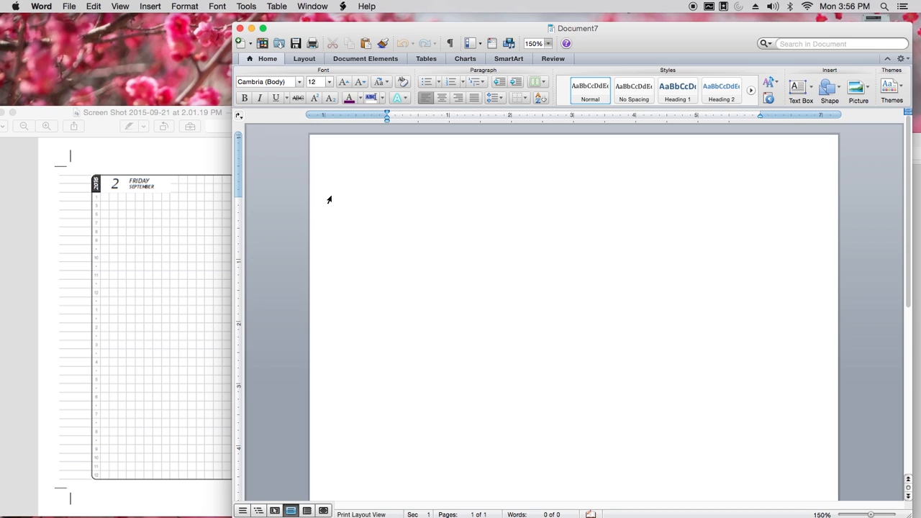
- Set Document7's paper size to A6 (4.13 × 5.83 in)
left_click(387, 204)
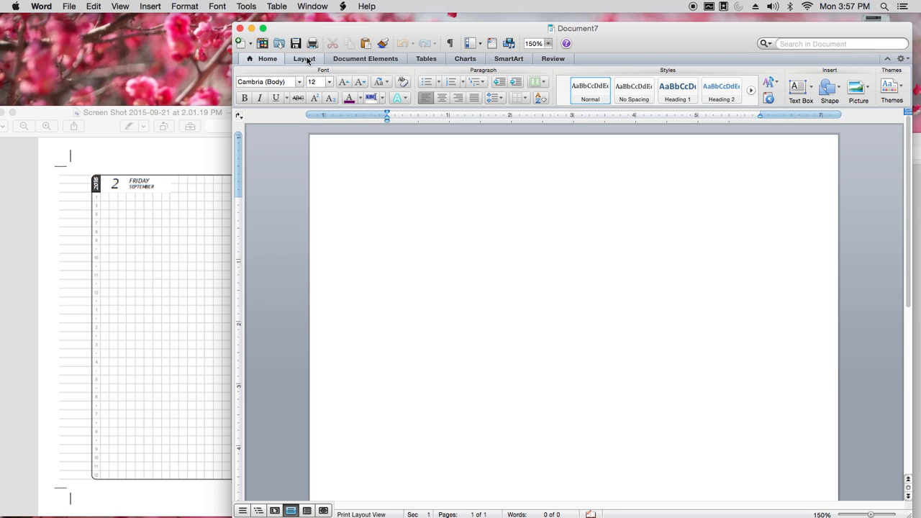
left_click(303, 58)
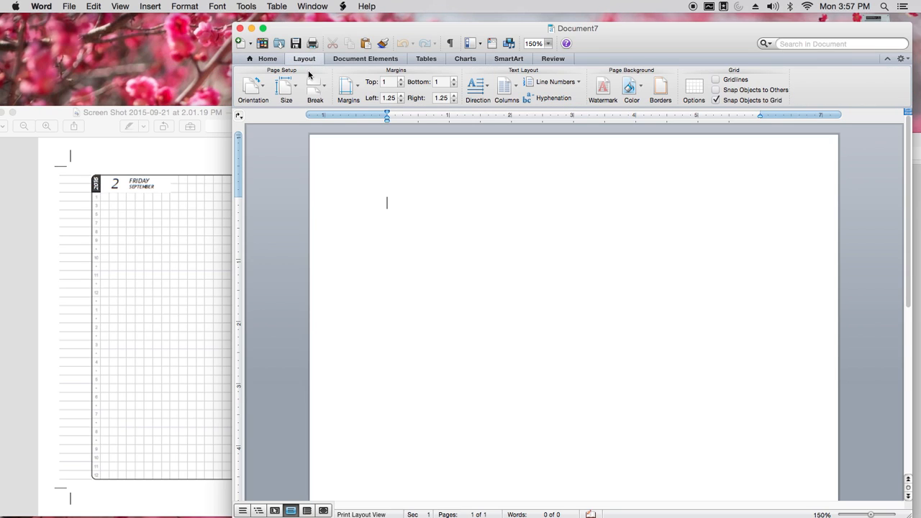
left_click(285, 90)
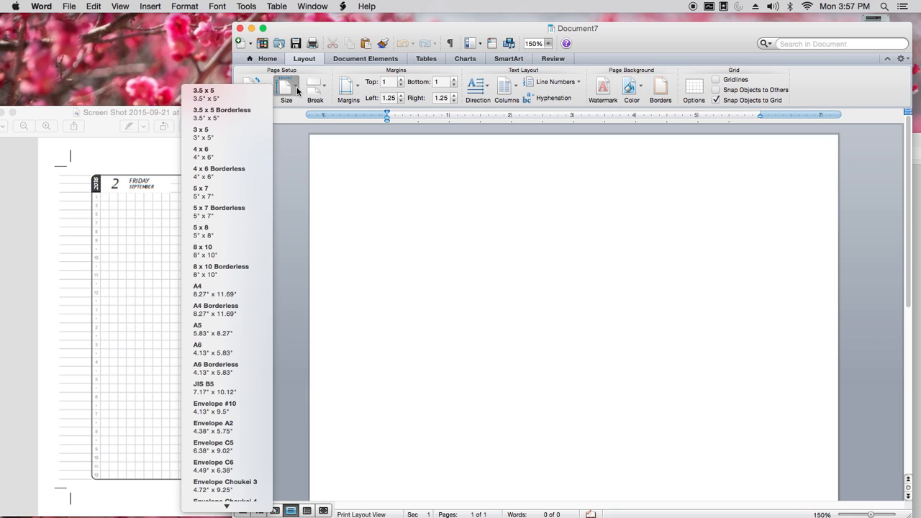
mouse_move(227, 153)
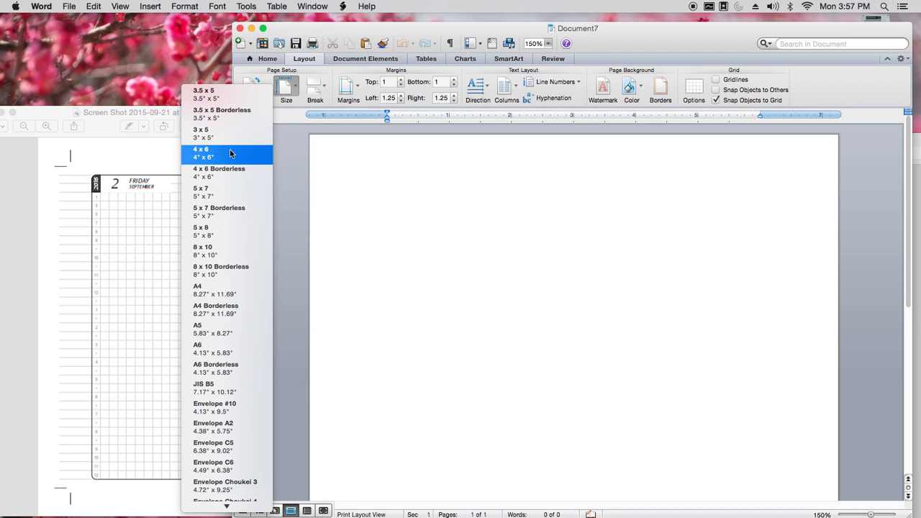
mouse_move(231, 173)
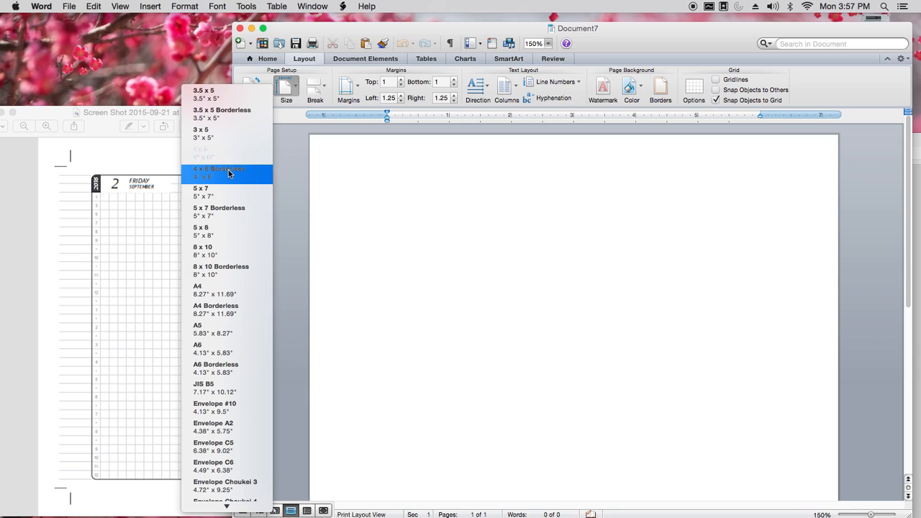
mouse_move(227, 349)
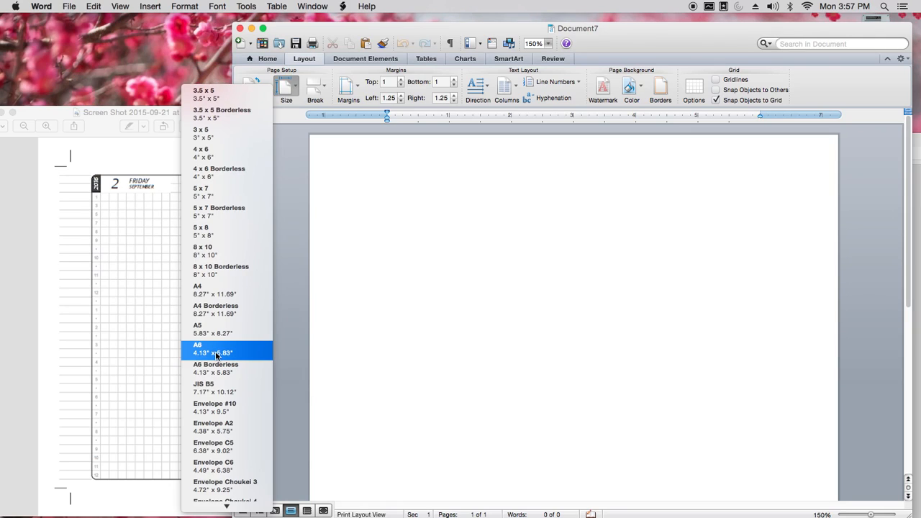
mouse_move(216, 250)
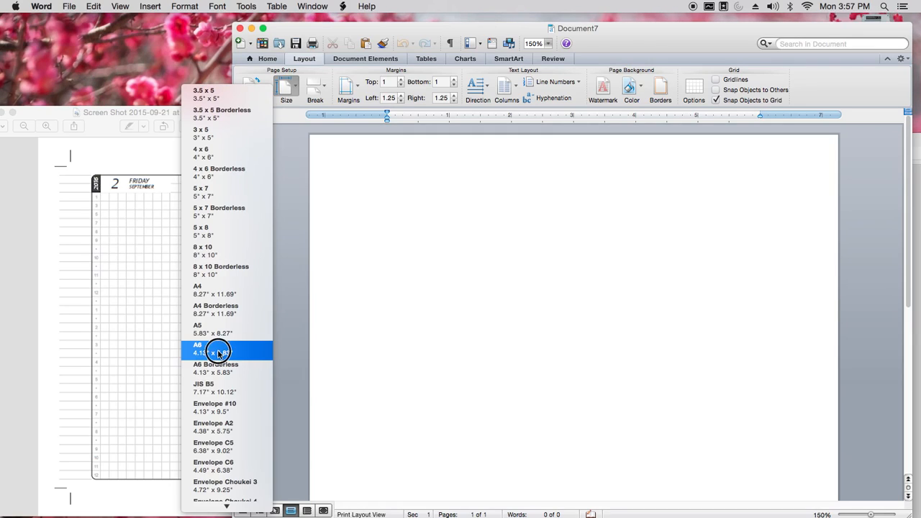
left_click(205, 349)
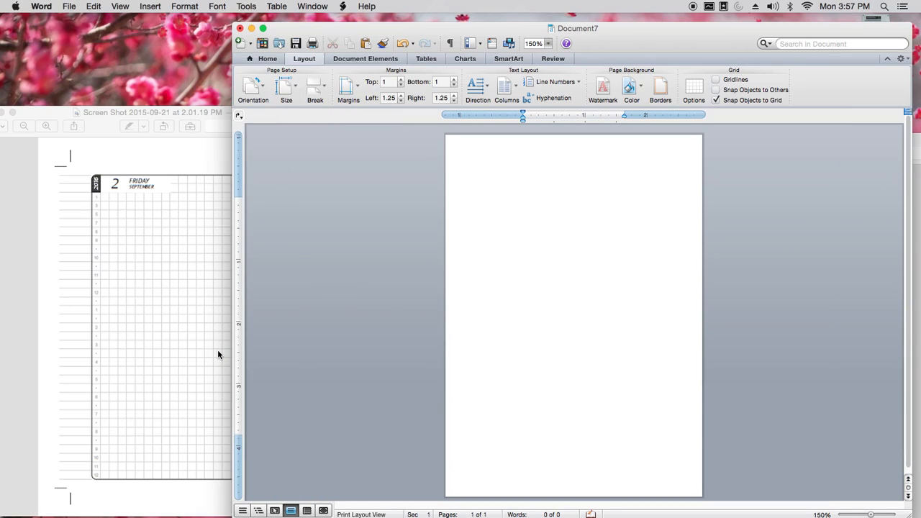
- Apply preset margins and reduce the top margin to 0.4 in
left_click(523, 203)
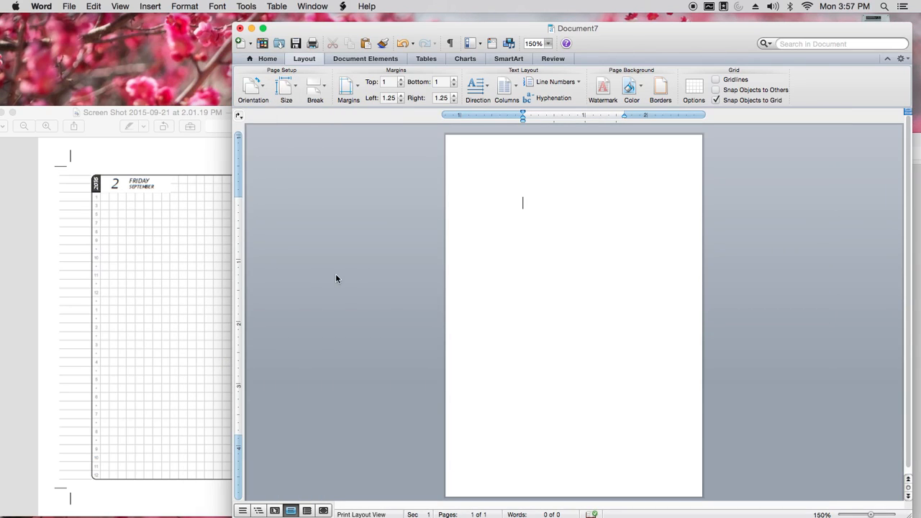
left_click(349, 90)
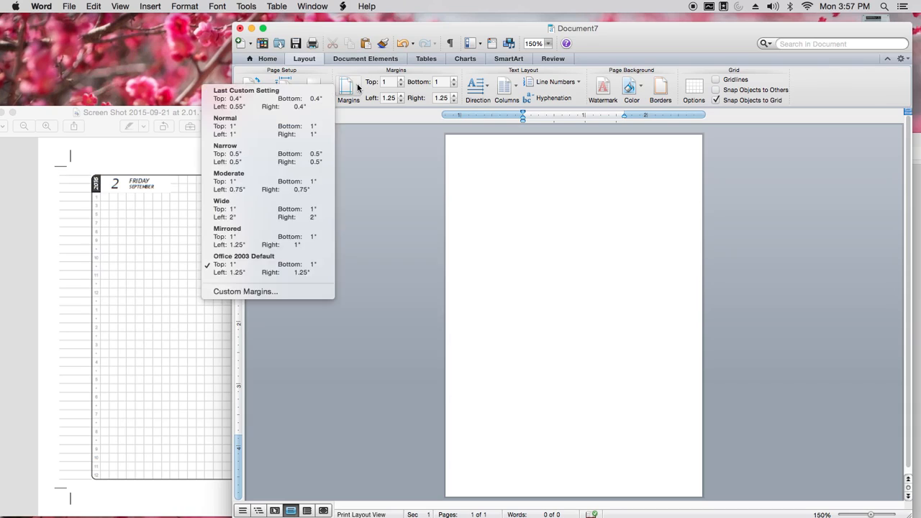
mouse_move(270, 153)
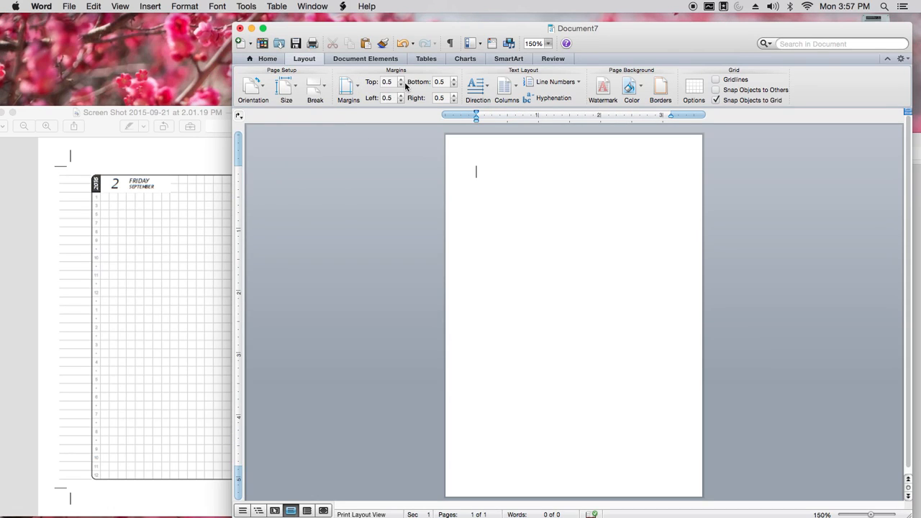
mouse_move(401, 82)
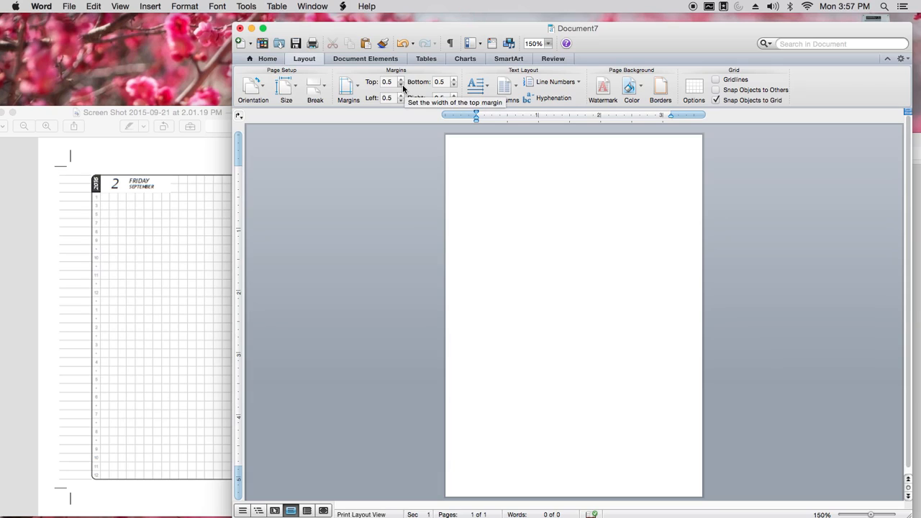
left_click(386, 81)
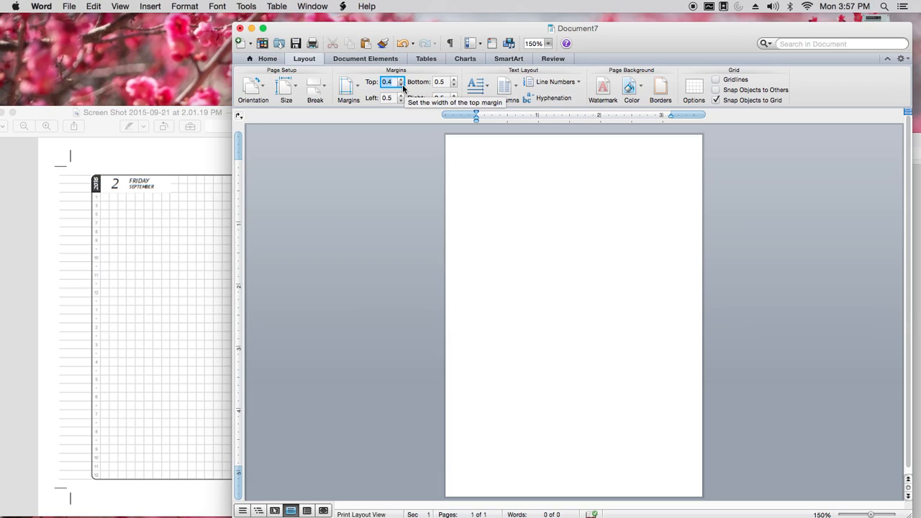
mouse_move(452, 86)
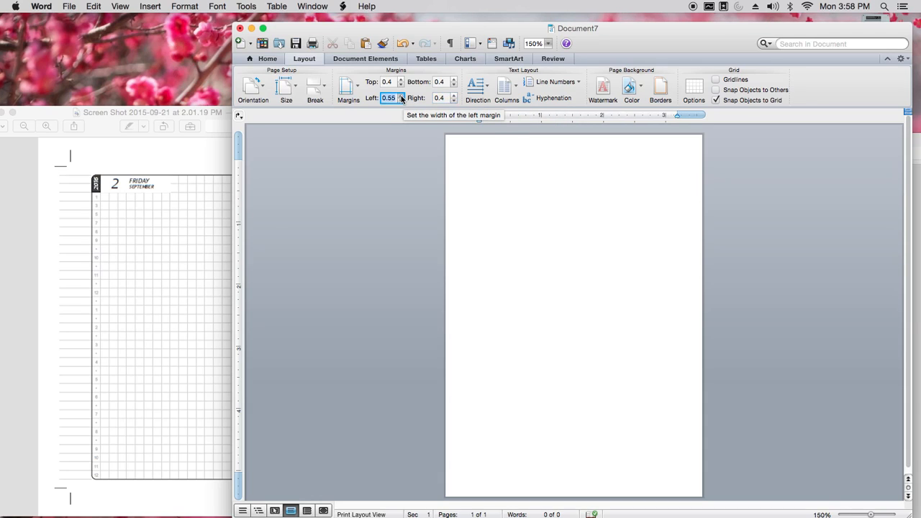
mouse_move(351, 214)
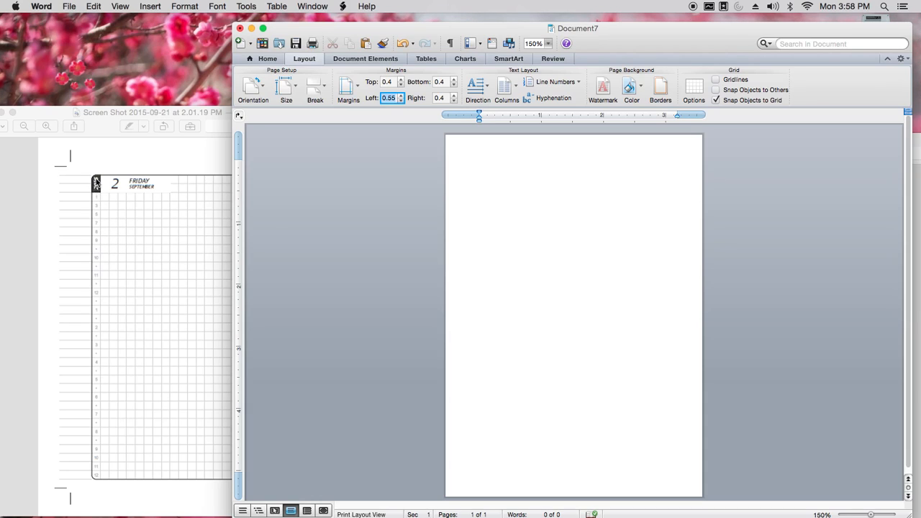
mouse_move(101, 380)
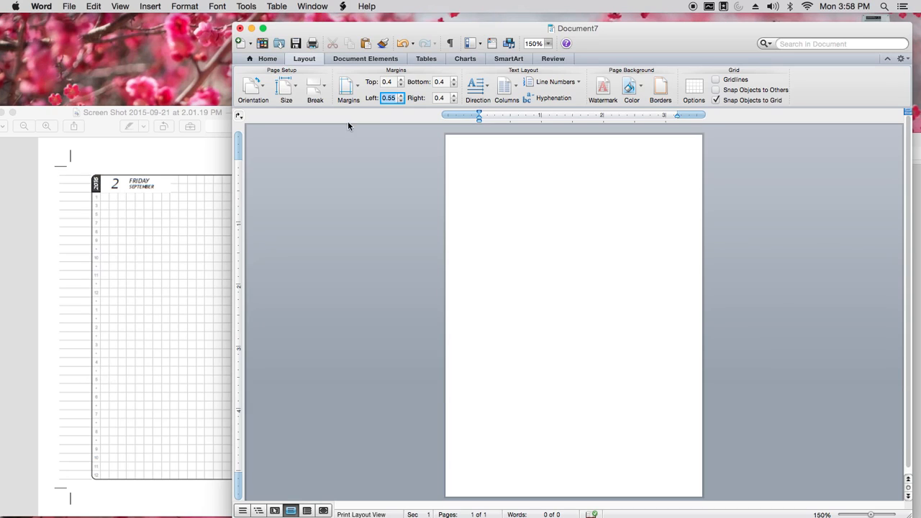
mouse_move(400, 98)
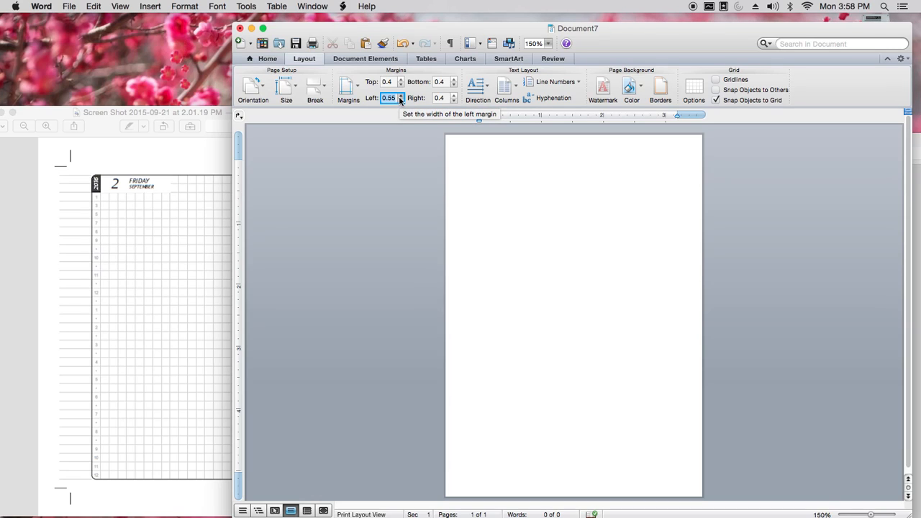
mouse_move(507, 86)
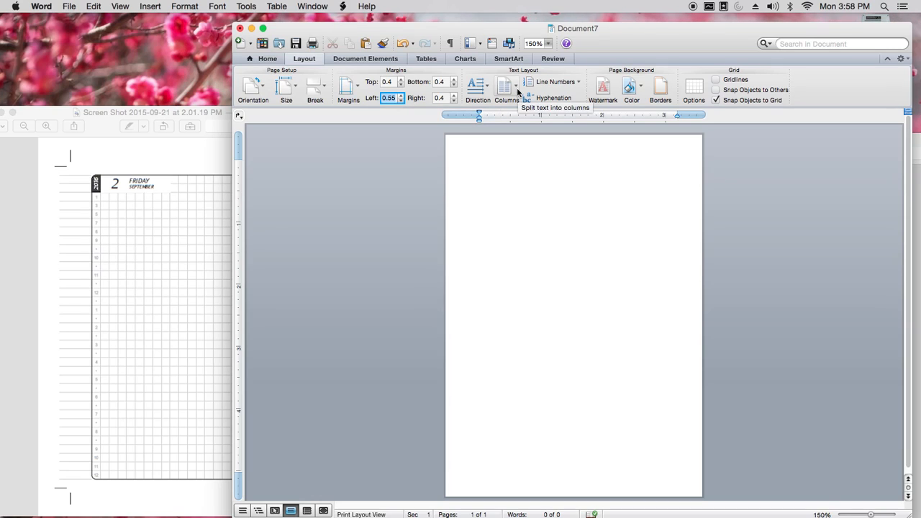
- Split the A6 page into two columns and place the cursor at the page top
left_click(506, 87)
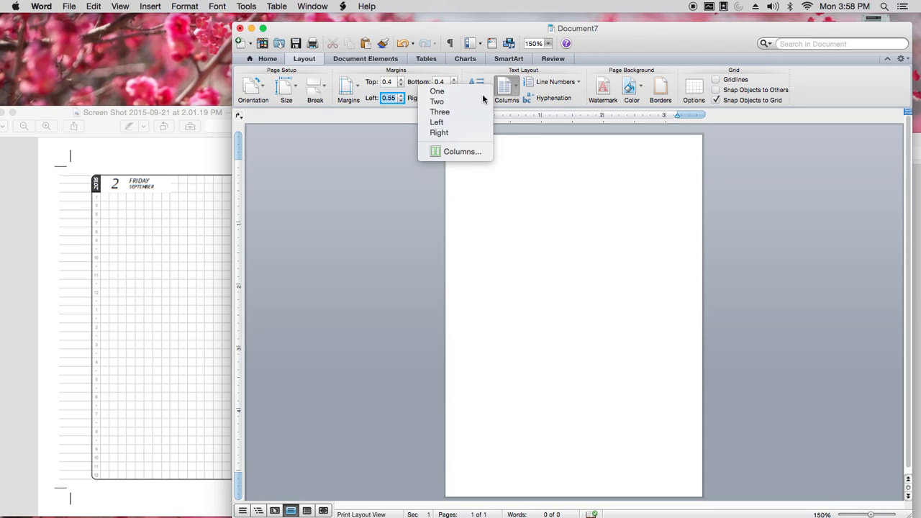
mouse_move(437, 102)
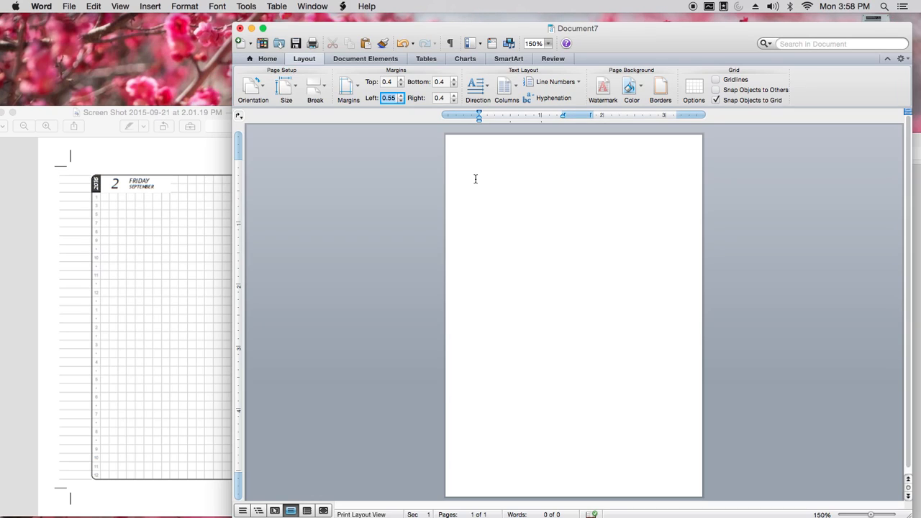
mouse_move(311, 106)
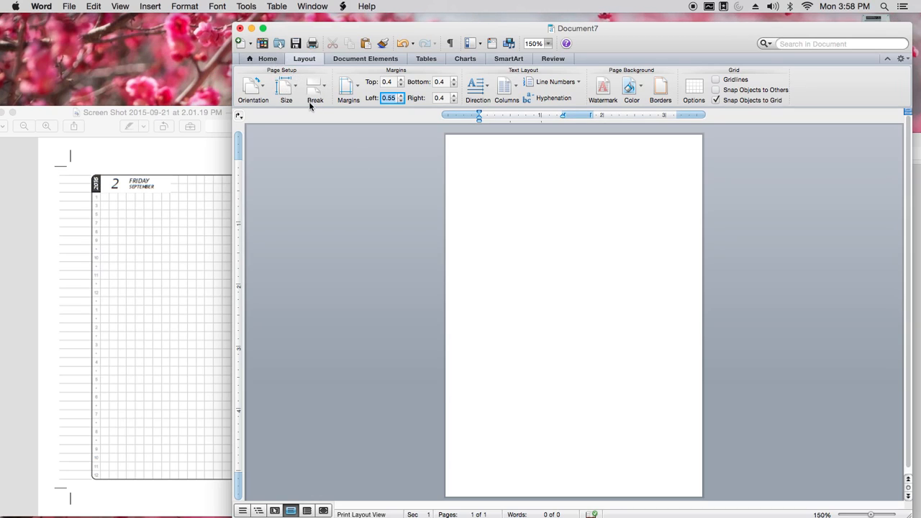
left_click(267, 59)
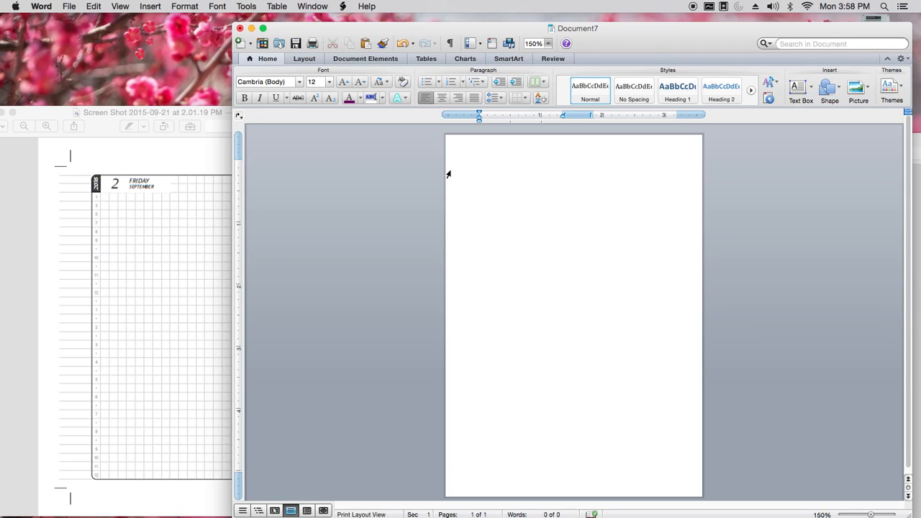
mouse_move(473, 181)
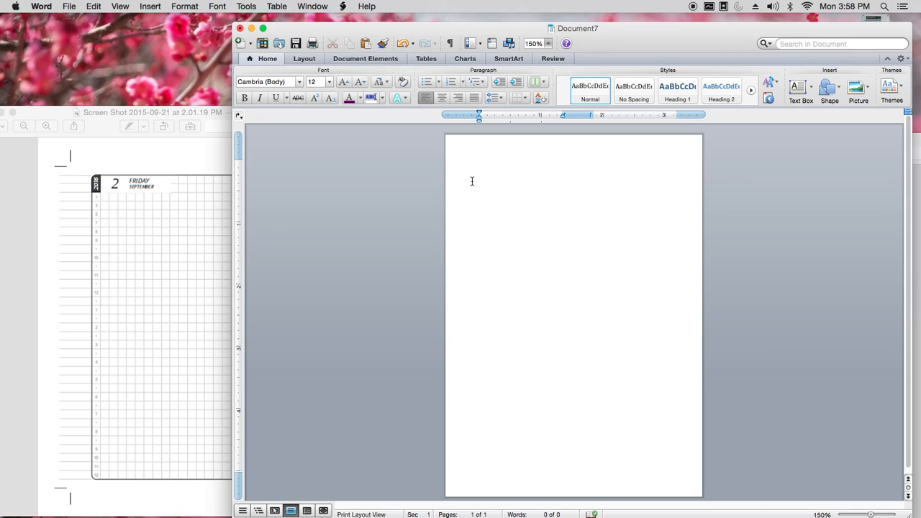
mouse_move(473, 182)
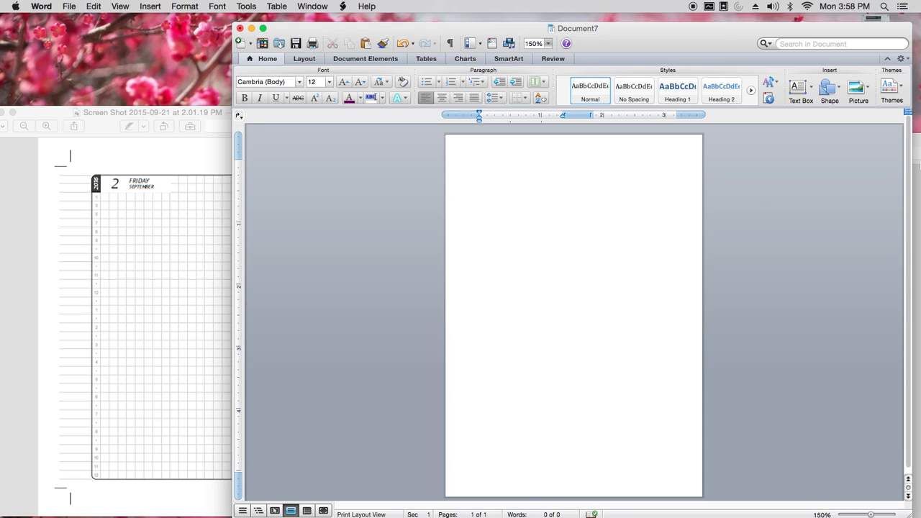
left_click(479, 165)
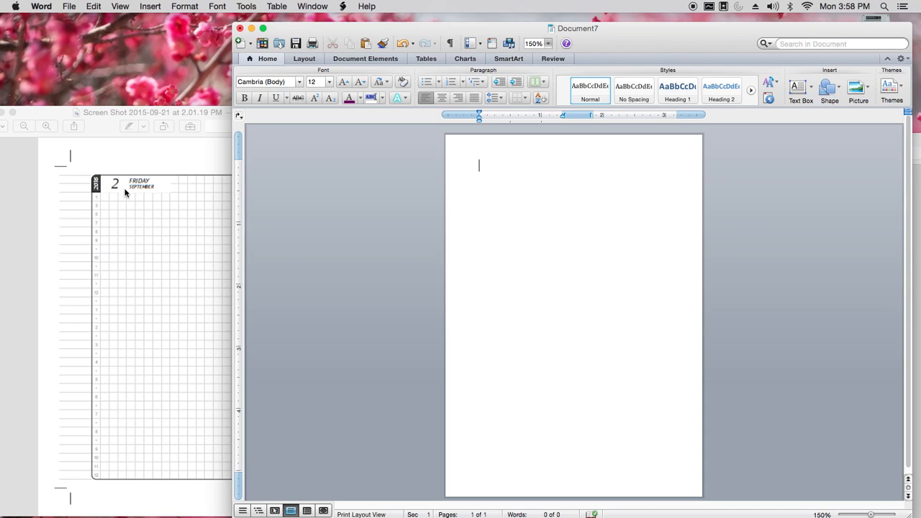
mouse_move(137, 166)
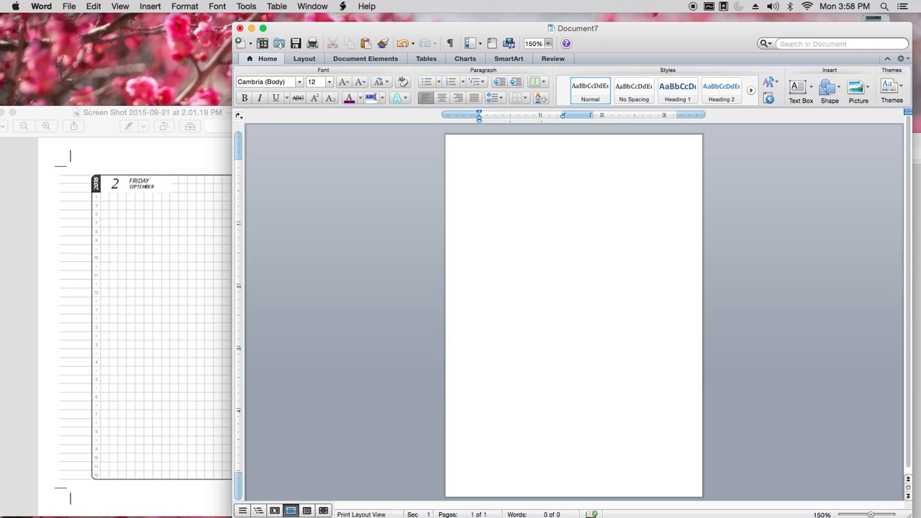
left_click(478, 191)
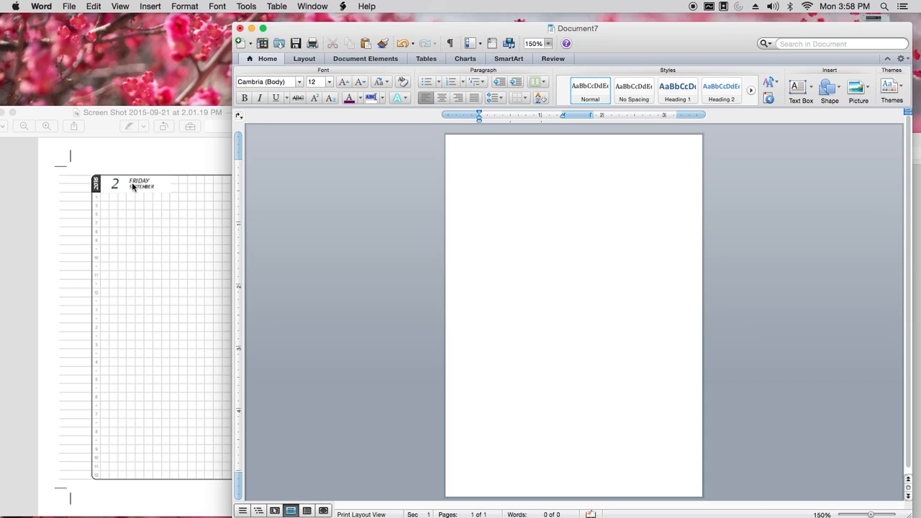
left_click(479, 191)
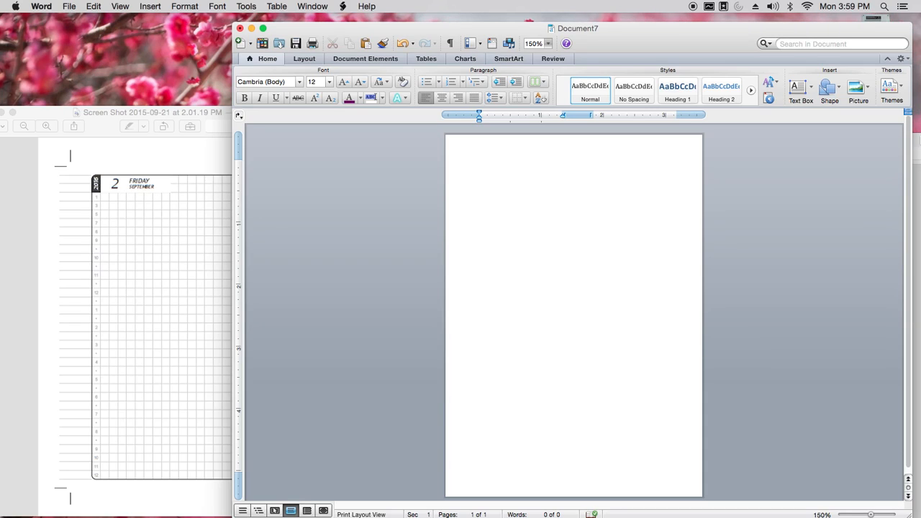
left_click(478, 190)
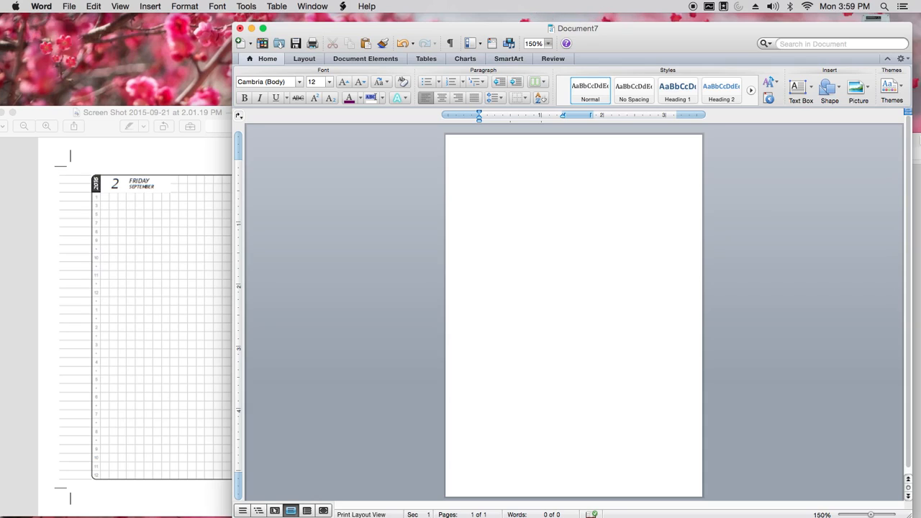
left_click(479, 190)
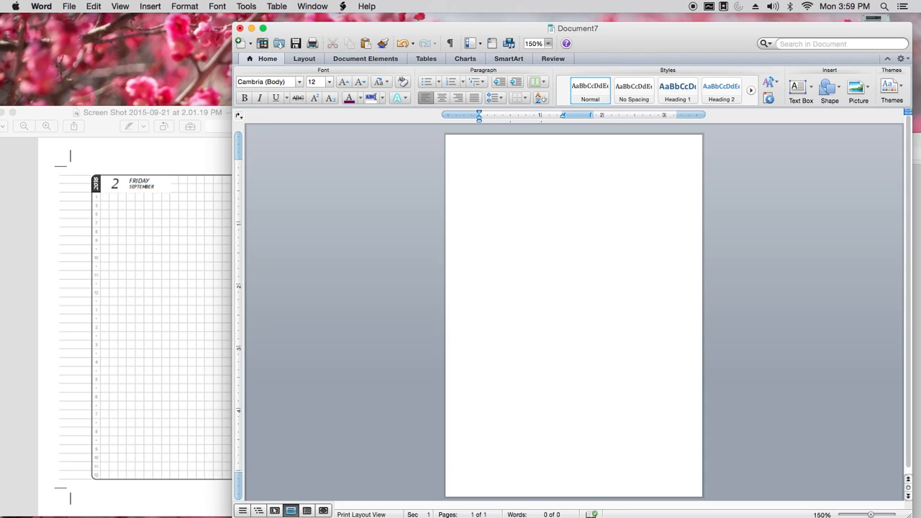
- Type the heading 'Reminders' and bring up the Symbol Browser from Insert
type("Reminders")
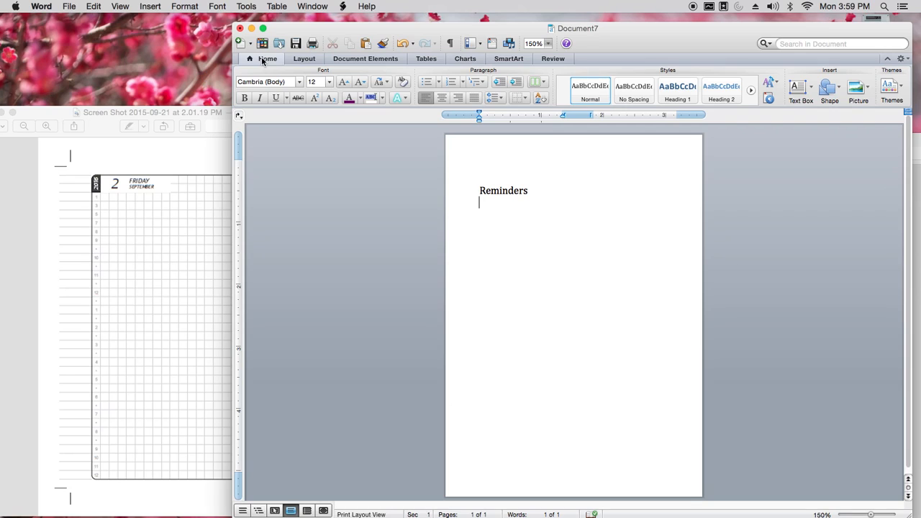
left_click(150, 6)
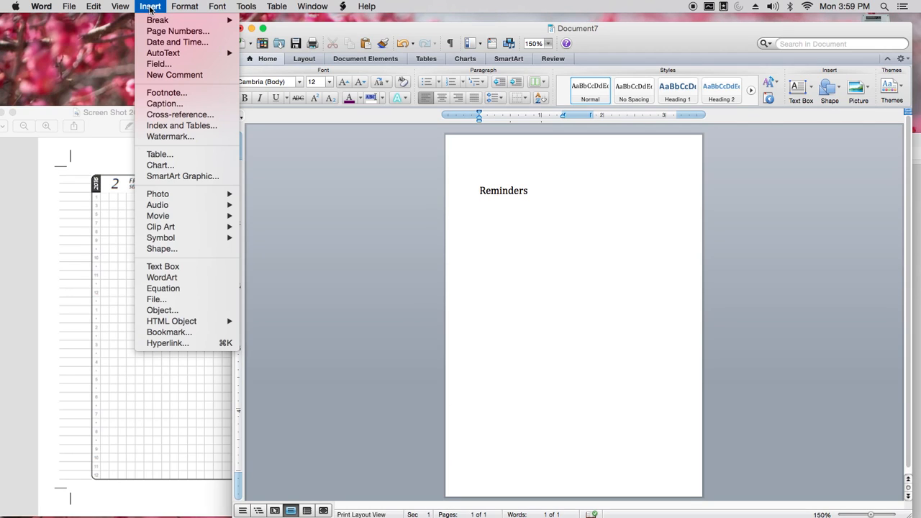
mouse_move(158, 216)
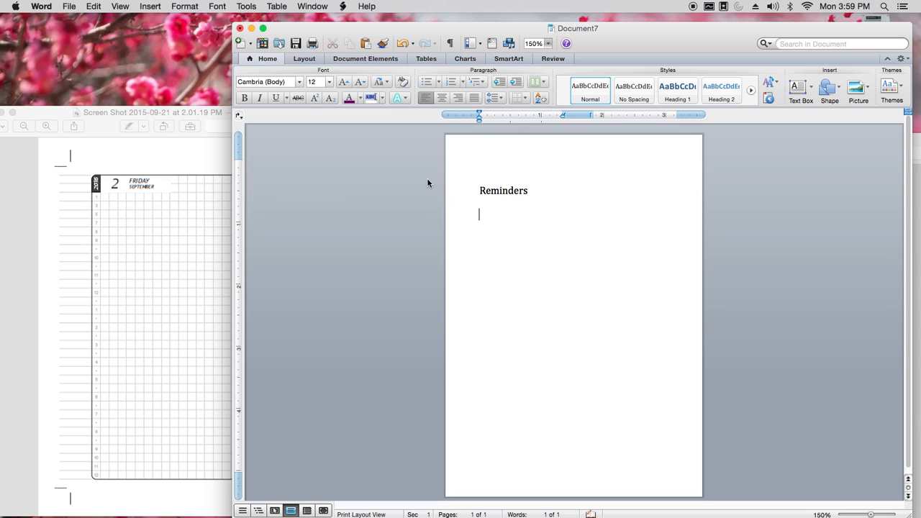
left_click(150, 6)
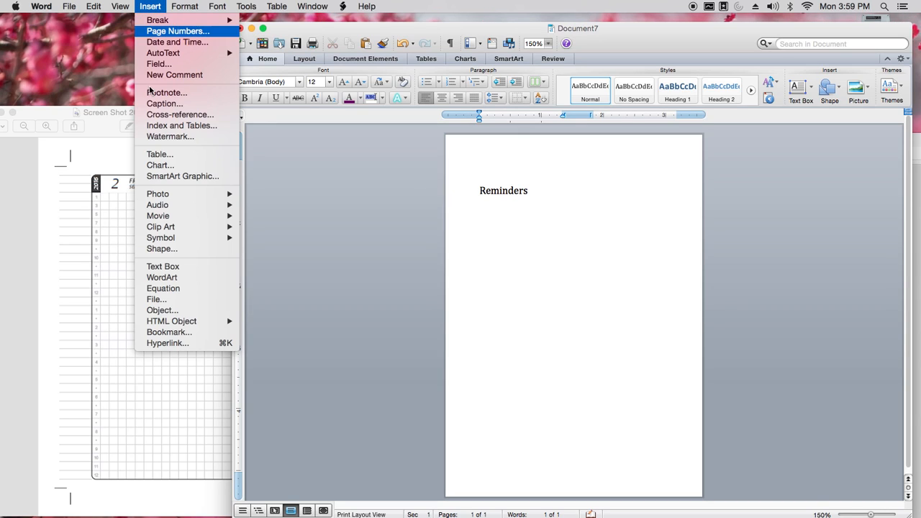
mouse_move(160, 238)
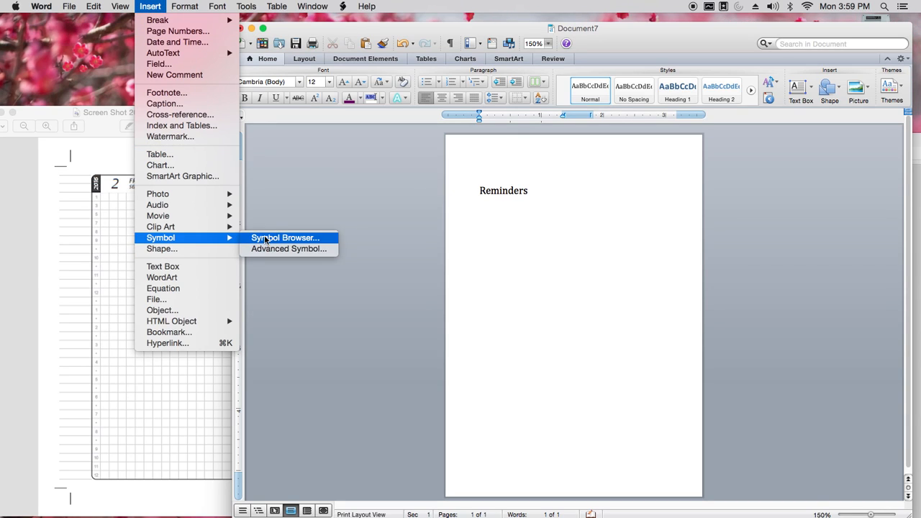
left_click(284, 237)
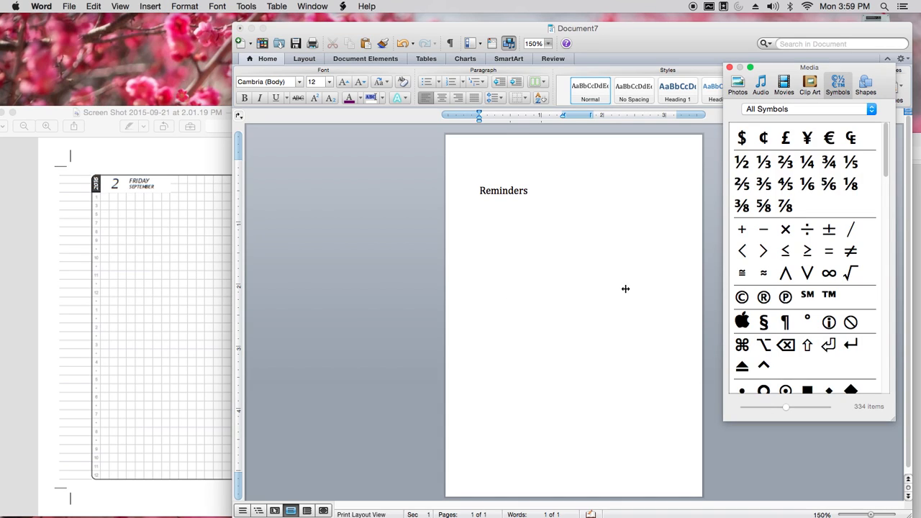
- Insert empty checkbox symbols under Reminders, then type the 'Due' heading
scroll("down", 3)
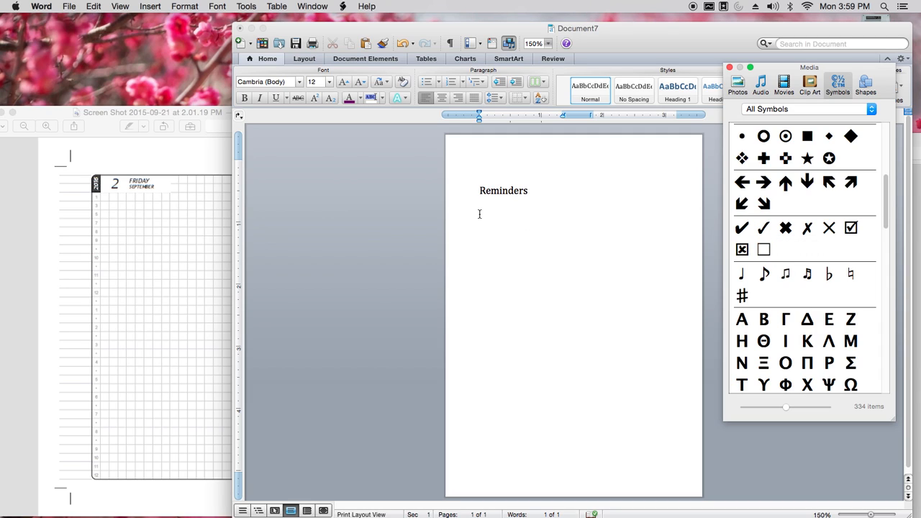
left_click(480, 214)
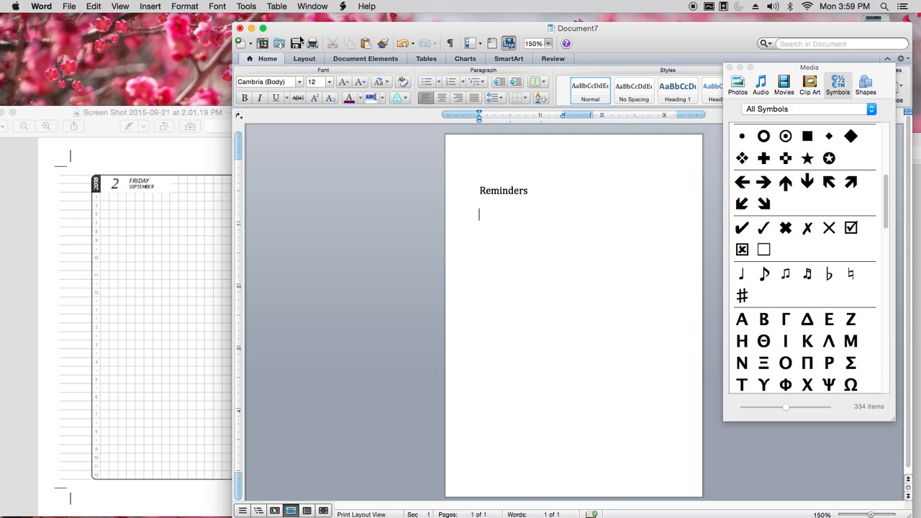
left_click(93, 6)
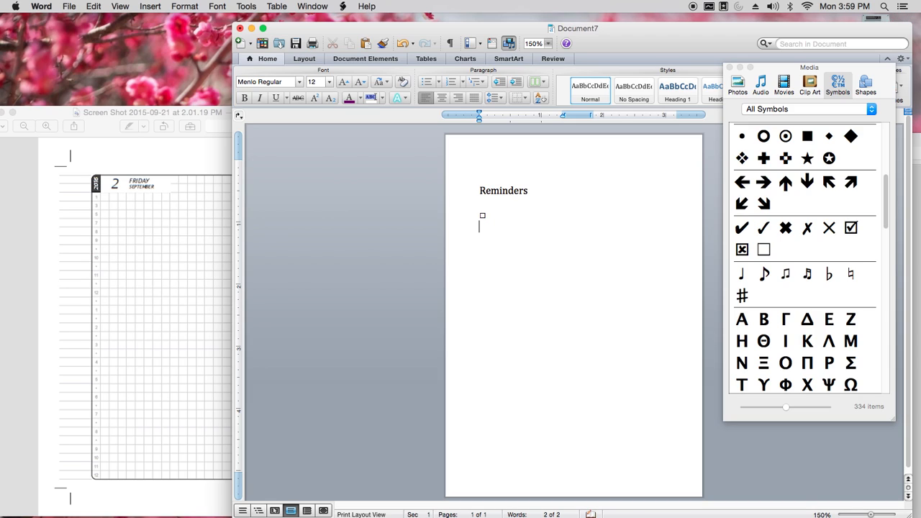
double_click(764, 249)
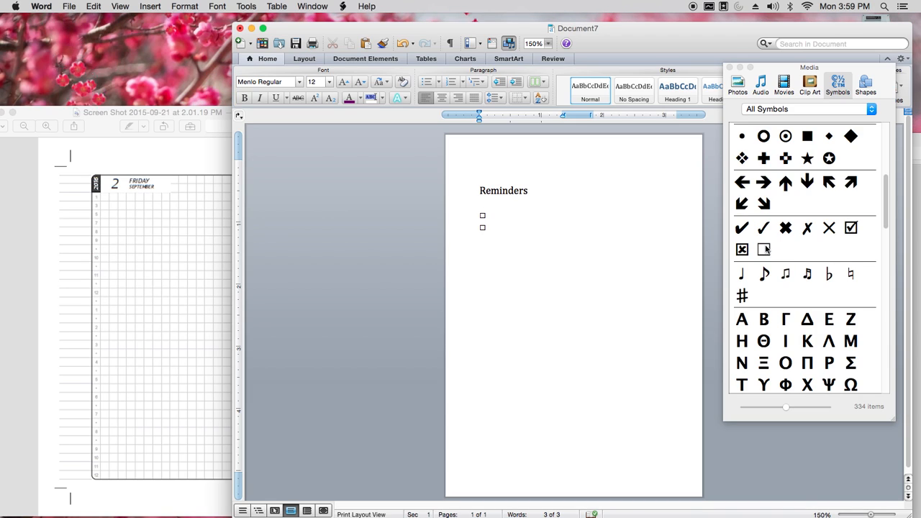
double_click(764, 249)
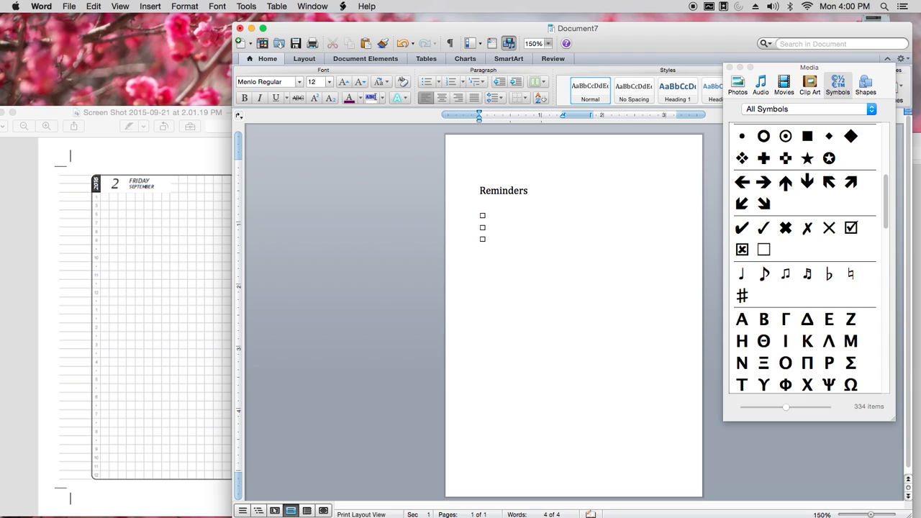
type("Due")
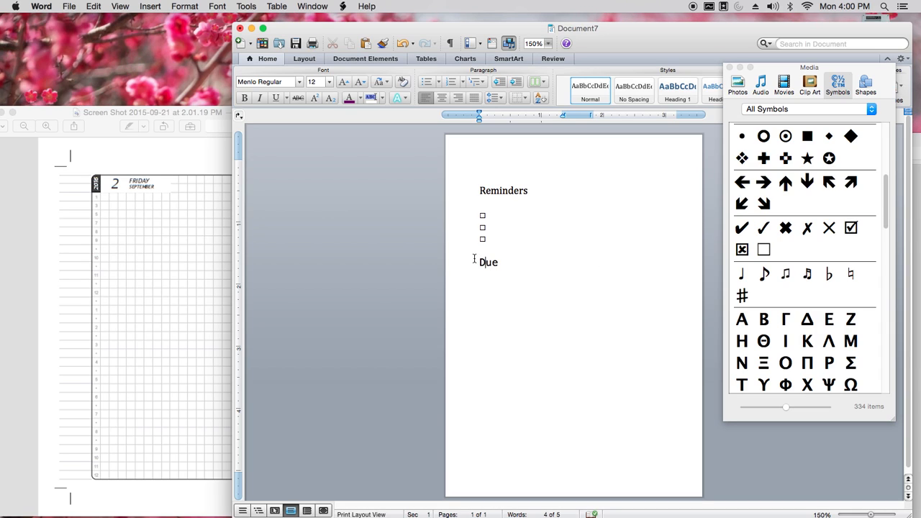
- Add tick boxes under the Due heading and start a new line
key("return")
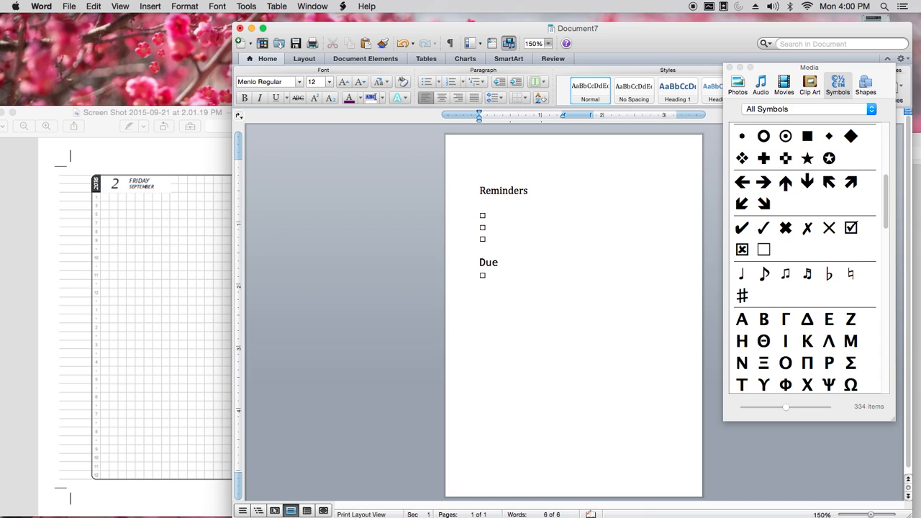
double_click(764, 250)
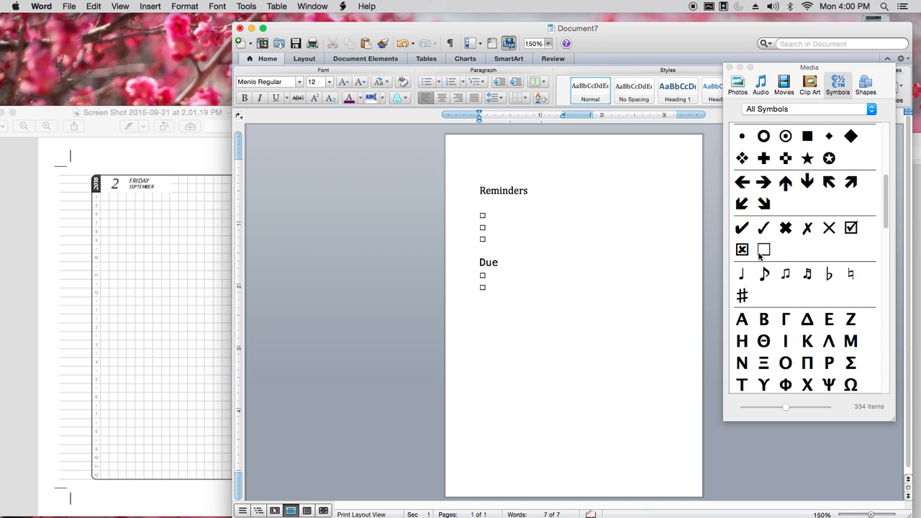
double_click(764, 249)
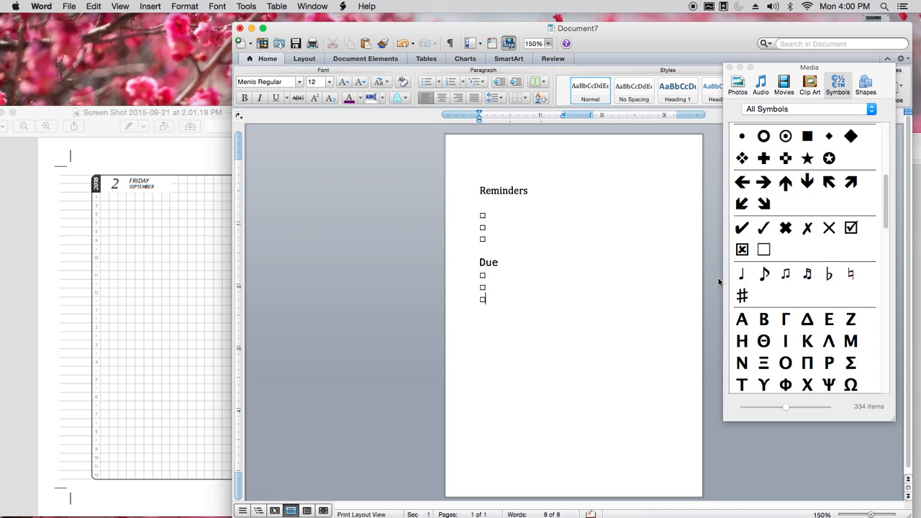
key("Return")
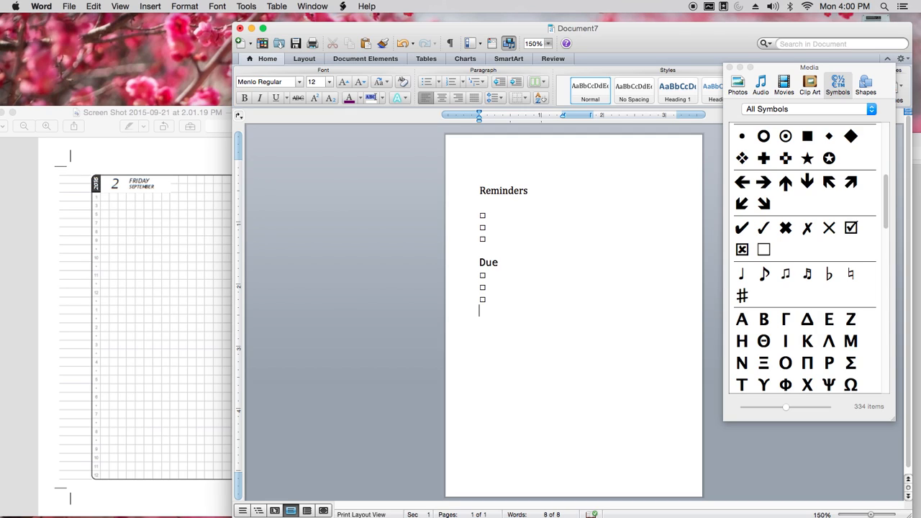
- Type the 'Work To Do's' heading and add tick boxes beneath it
type("Work")
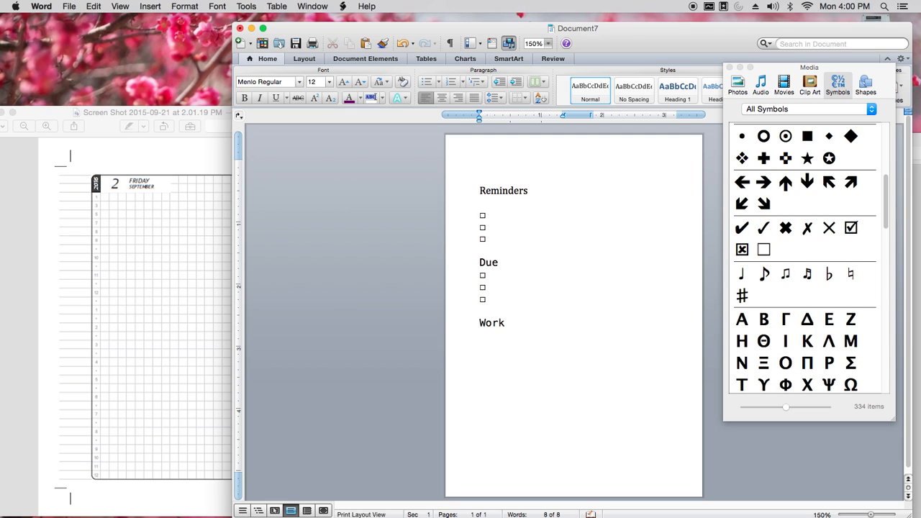
type("To Do")
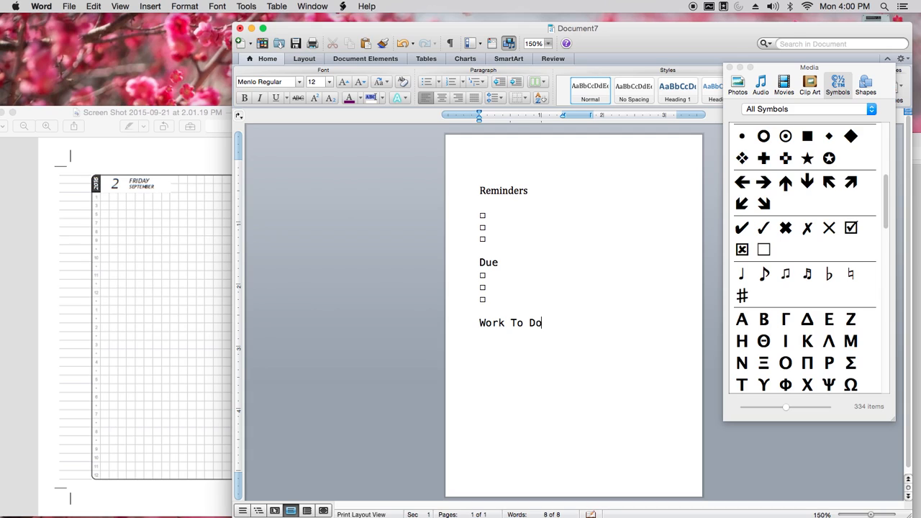
type("'s")
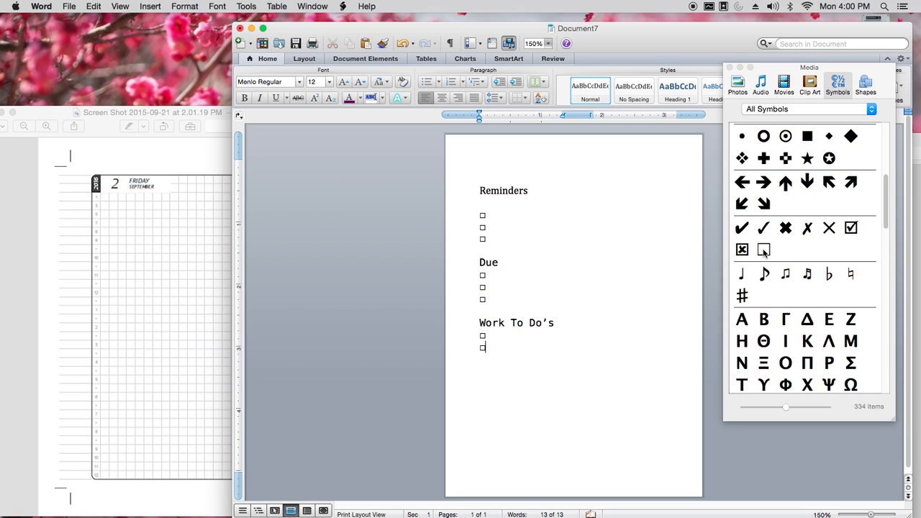
double_click(764, 250)
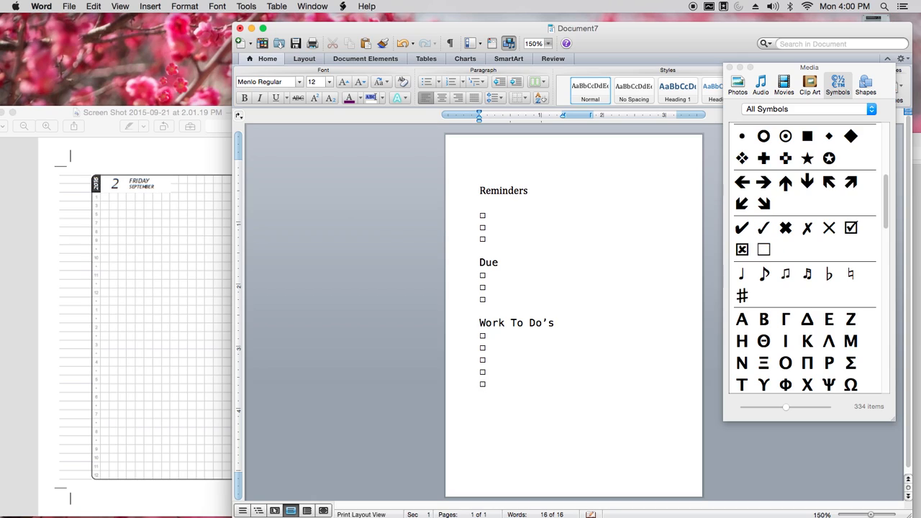
left_click(764, 250)
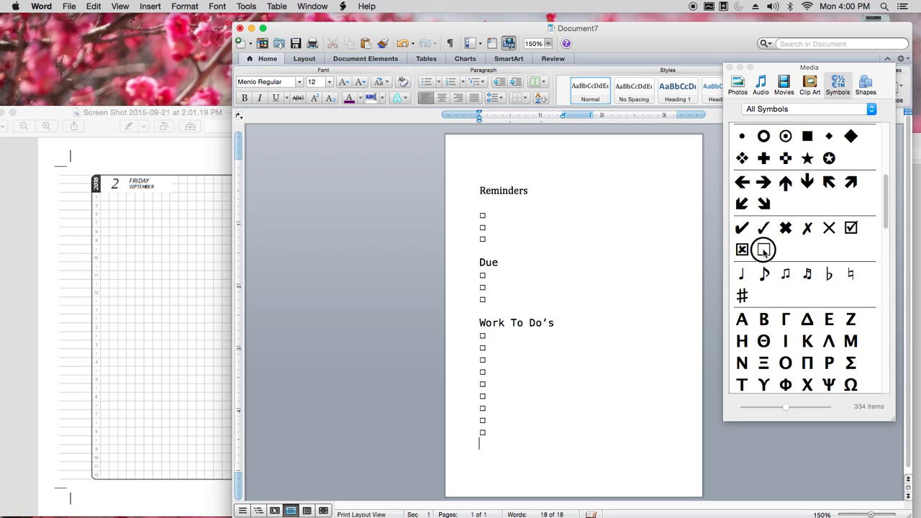
left_click(764, 250)
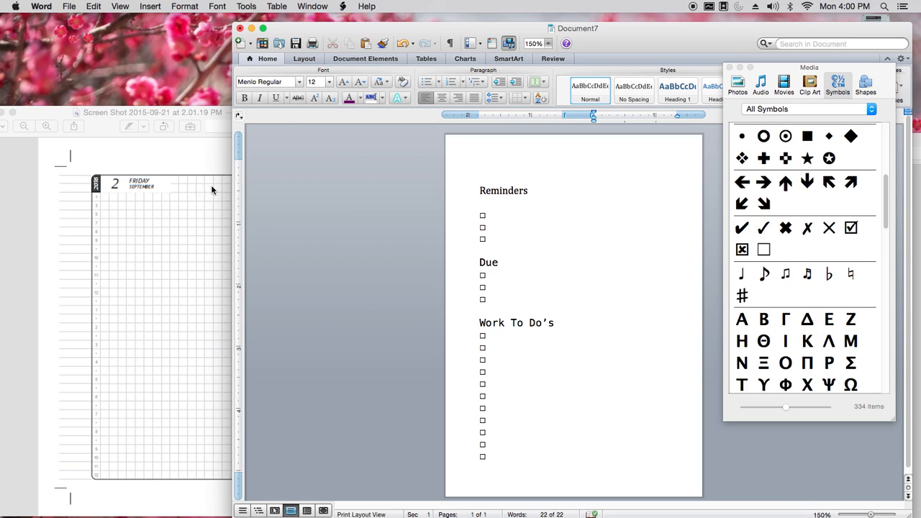
mouse_move(205, 187)
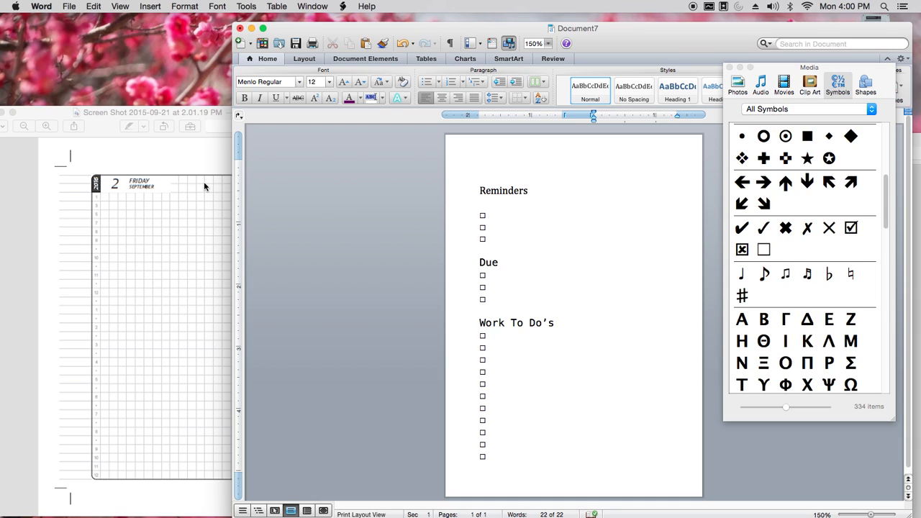
- Place the cursor at the top of the second column
left_click(594, 191)
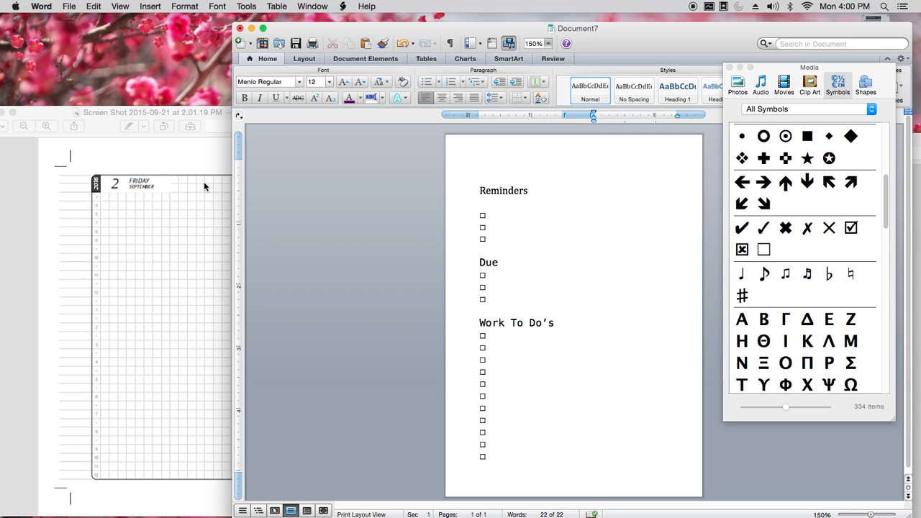
left_click(593, 190)
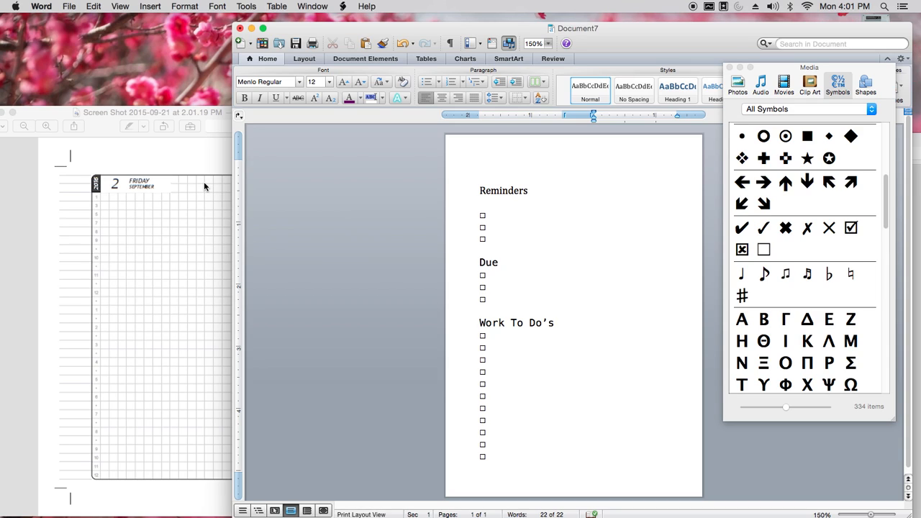
left_click(593, 189)
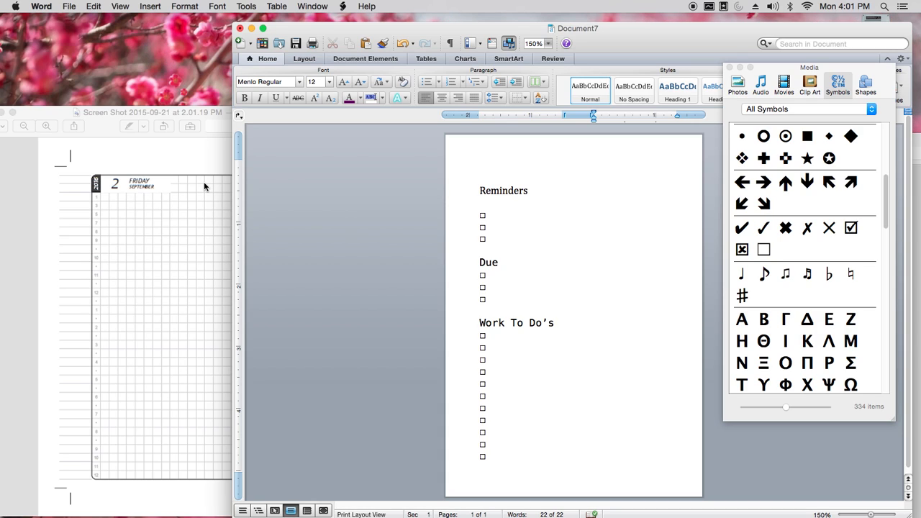
- Type Vitamins, Gym and Defrost as the second column's list
type("Vitam")
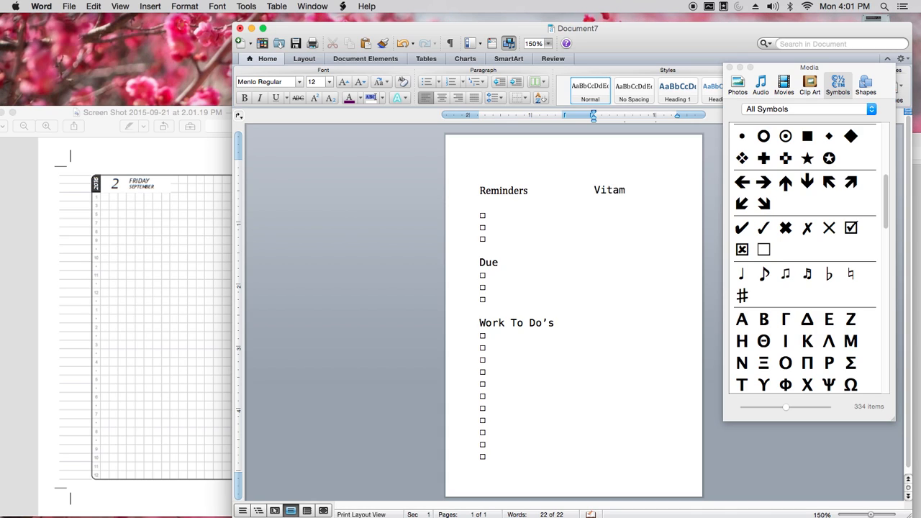
type("ins")
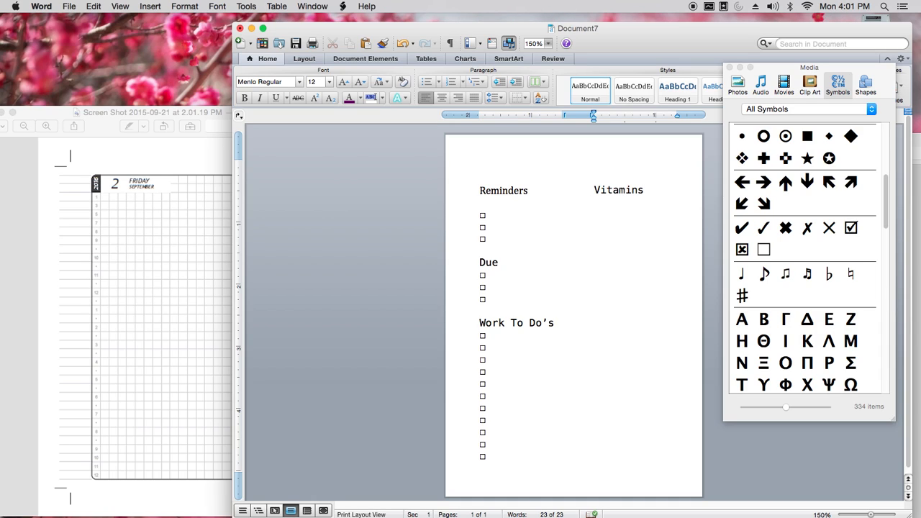
type("Gym")
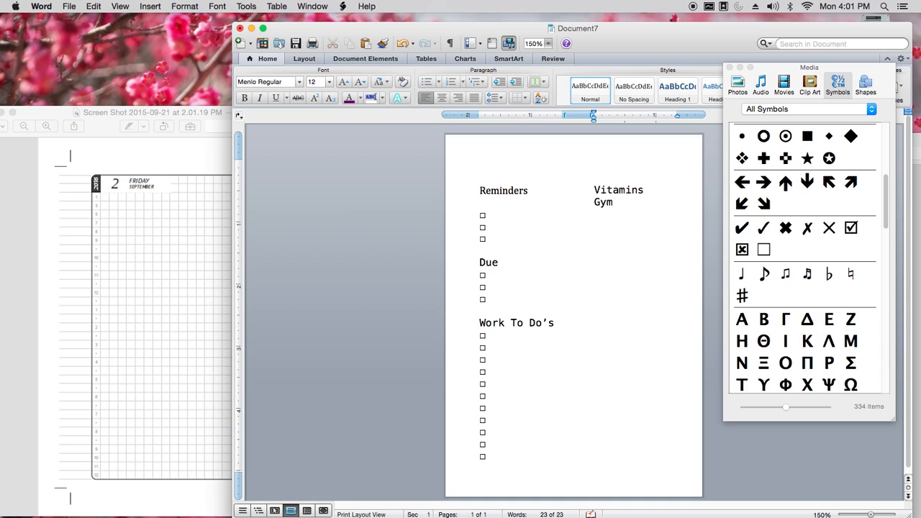
type("Defro")
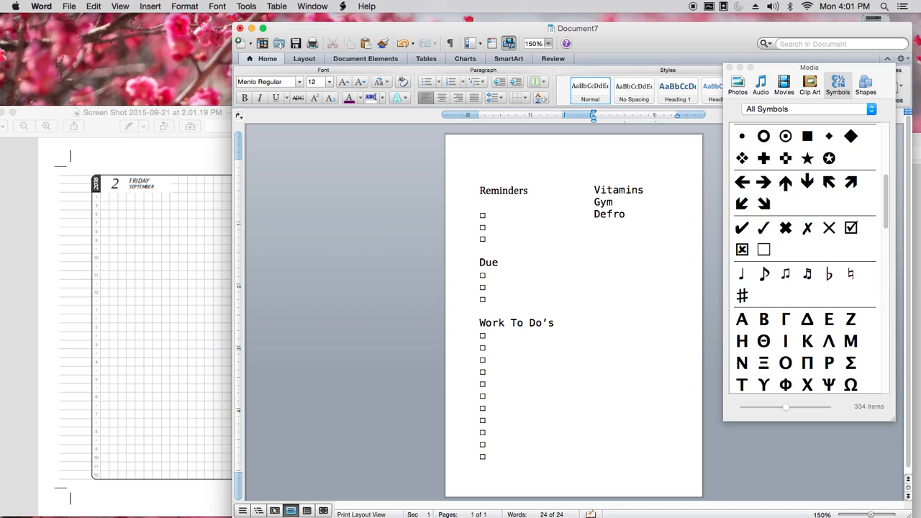
type("st")
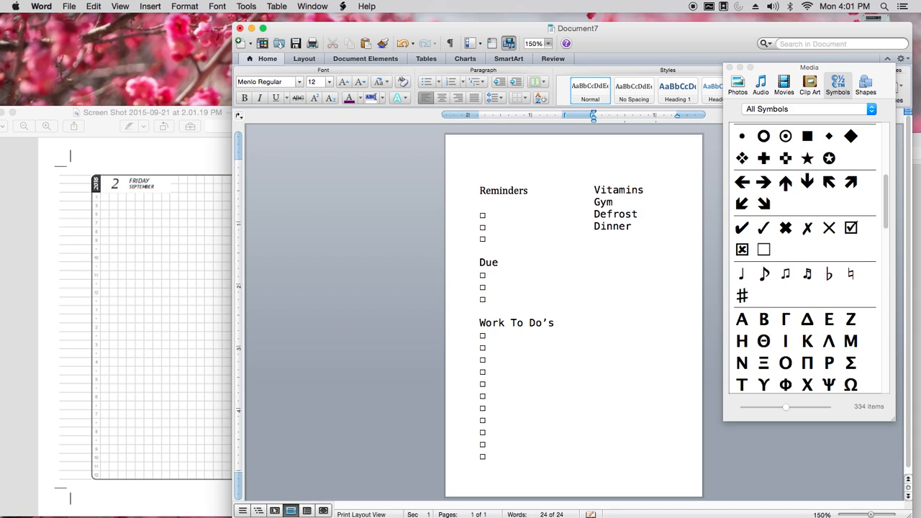
- Insert a checkbox symbol beside Vitamins, then move to after Gym
left_click(646, 190)
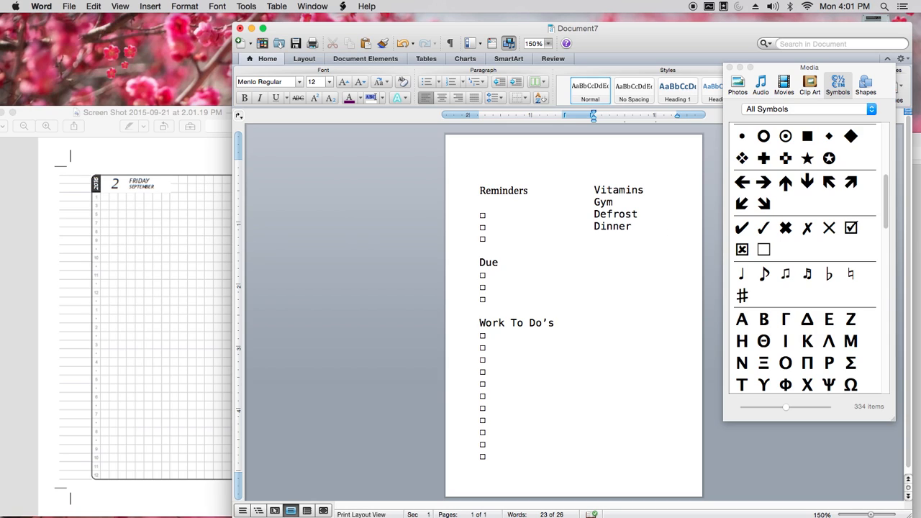
double_click(764, 250)
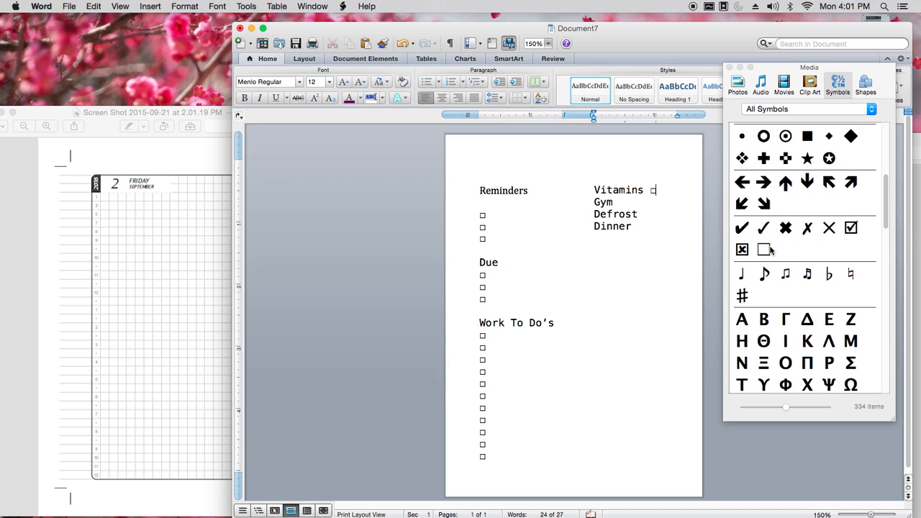
left_click(763, 249)
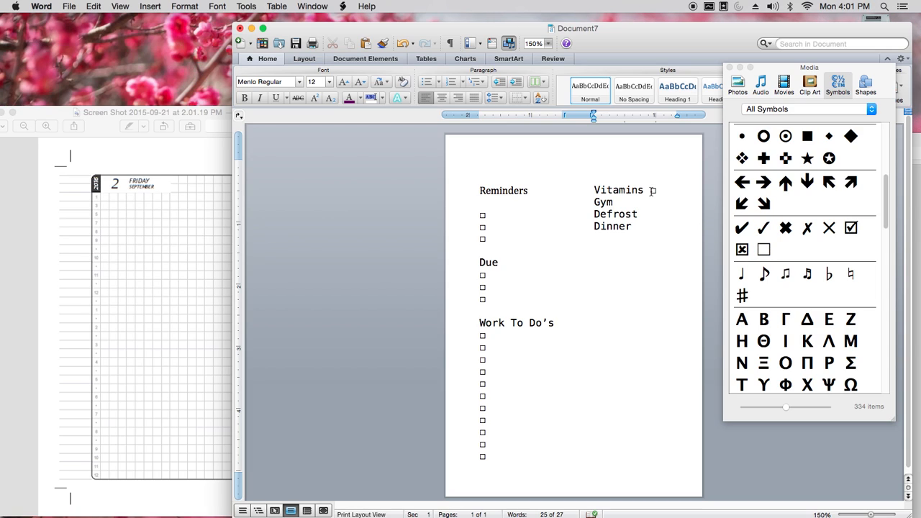
left_click(613, 202)
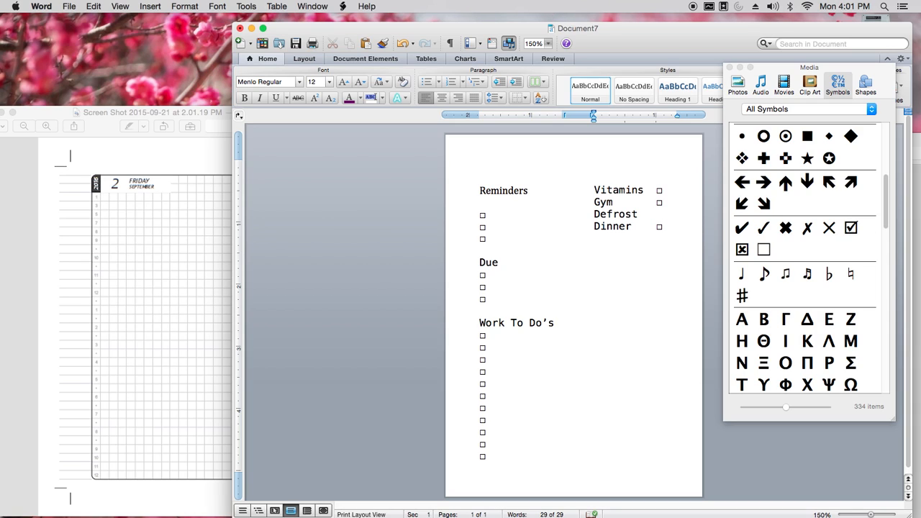
- Type the 'Personal To Do's' heading and add empty tick boxes beneath it
type("Perso")
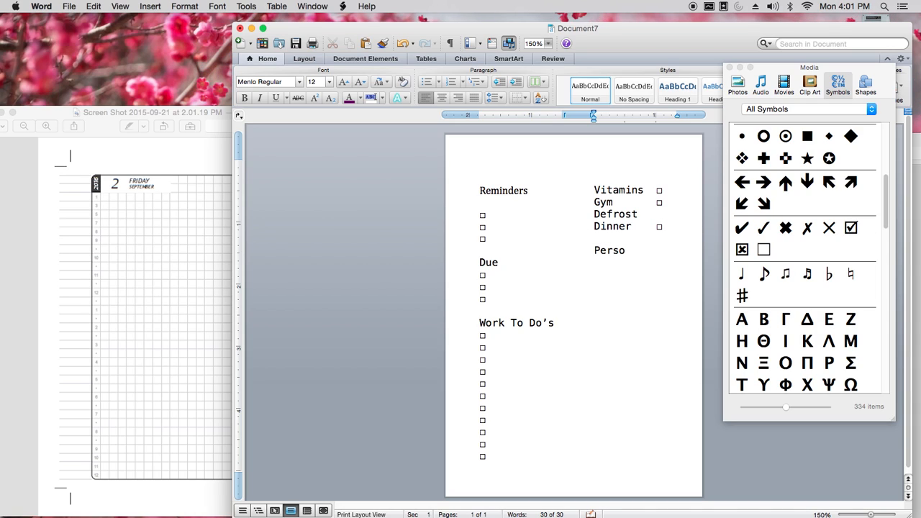
type("nal To")
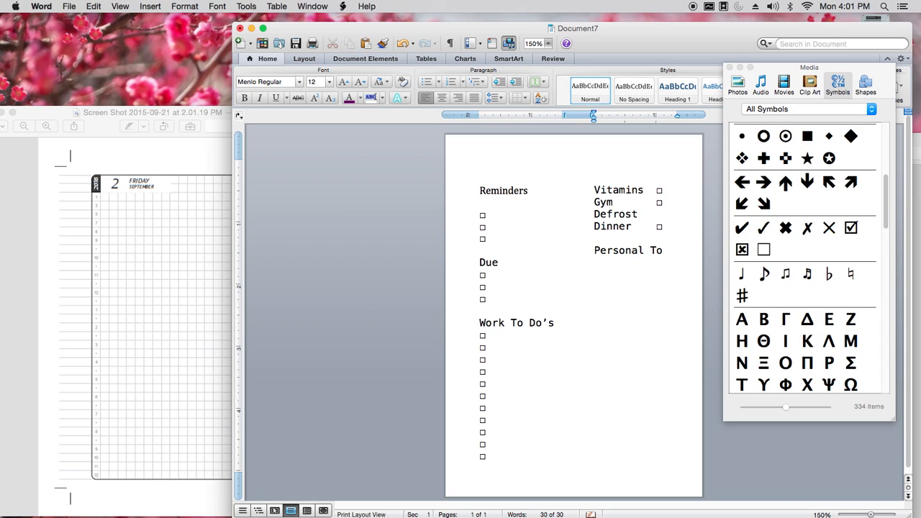
type("Do's")
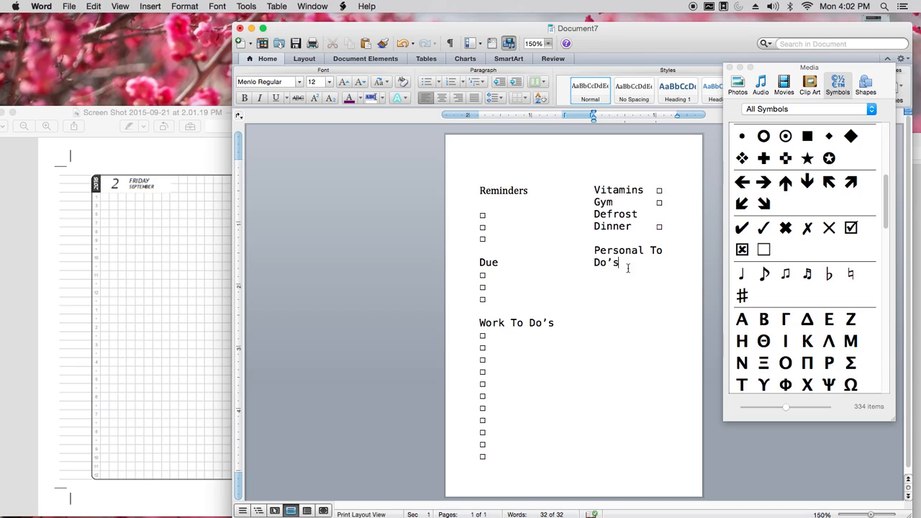
mouse_move(644, 284)
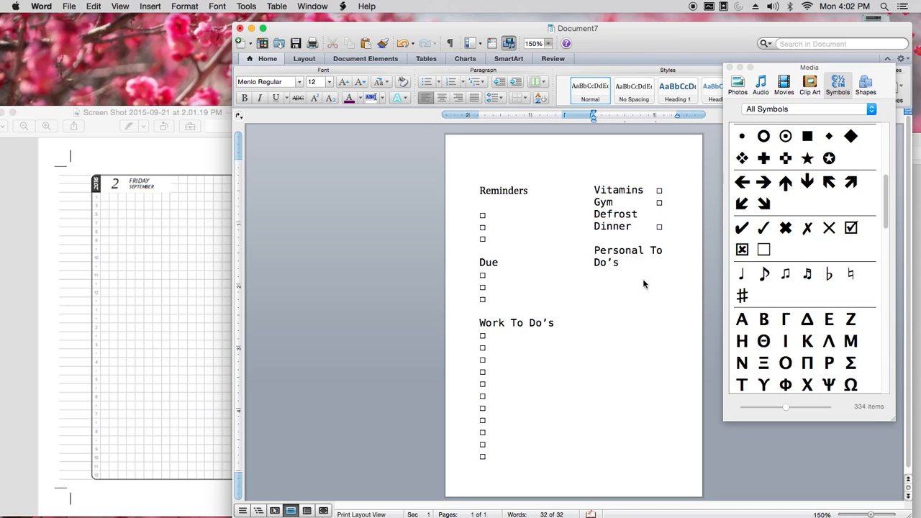
mouse_move(483, 352)
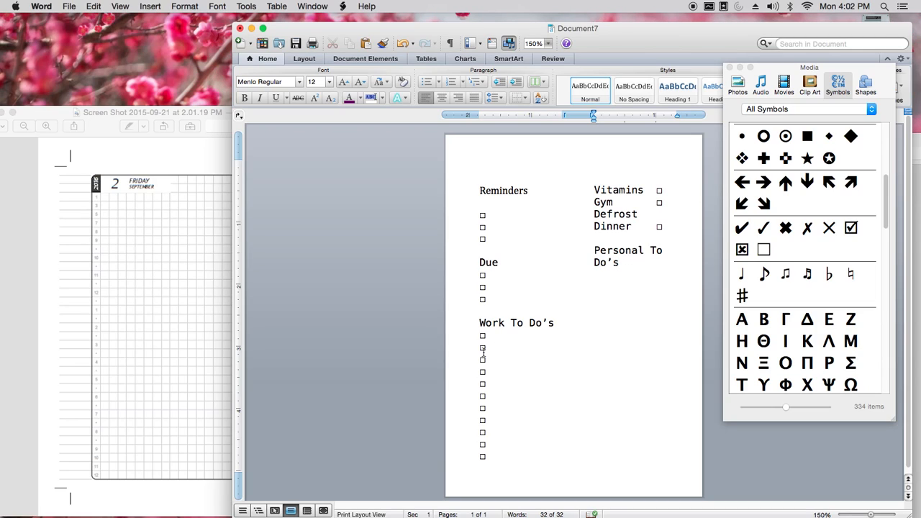
mouse_move(513, 341)
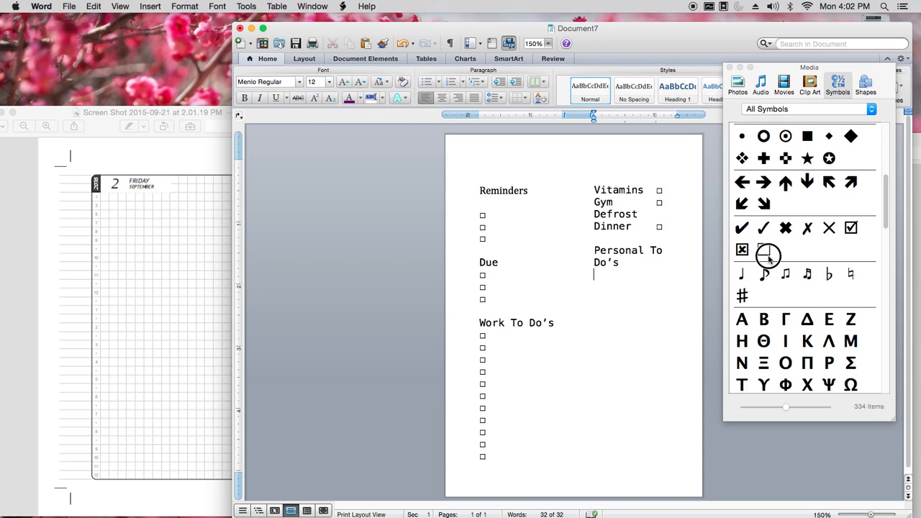
double_click(768, 256)
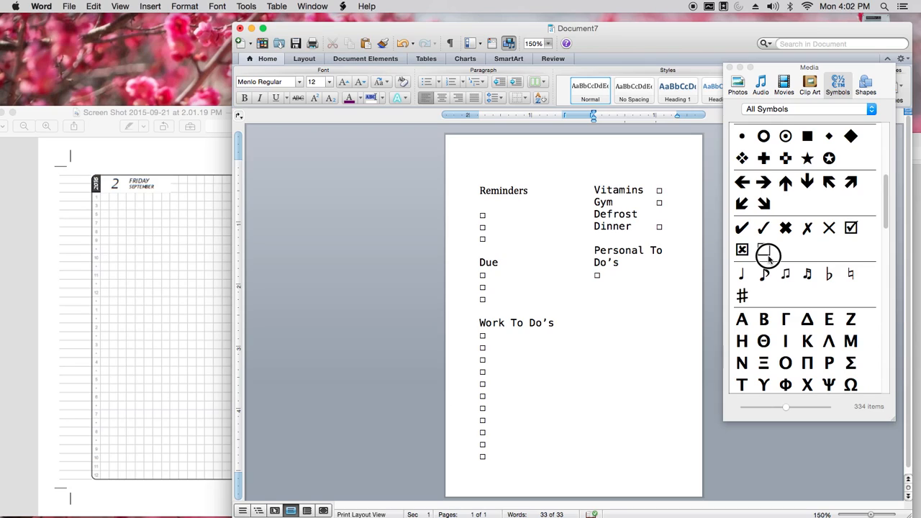
double_click(764, 249)
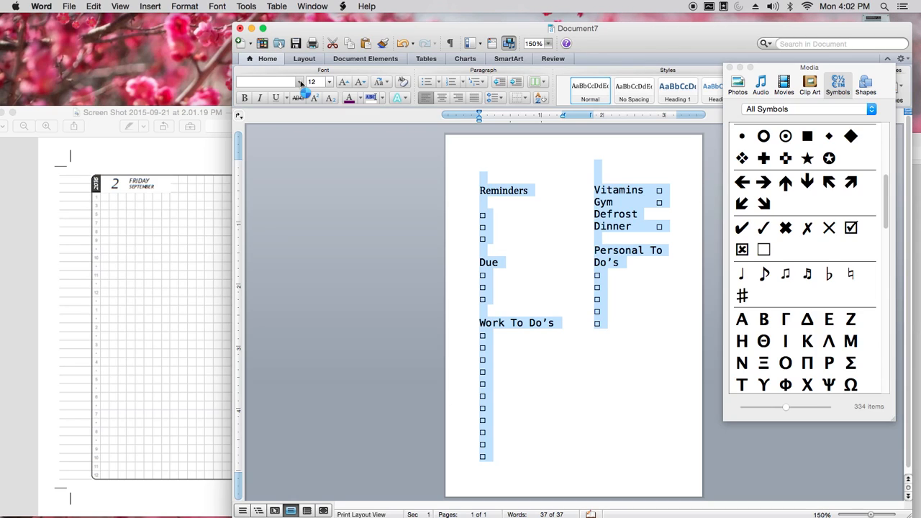
- Set all planner text to 10 pt Caviar Dreams and add tick boxes to Work To Do's
left_click(266, 81)
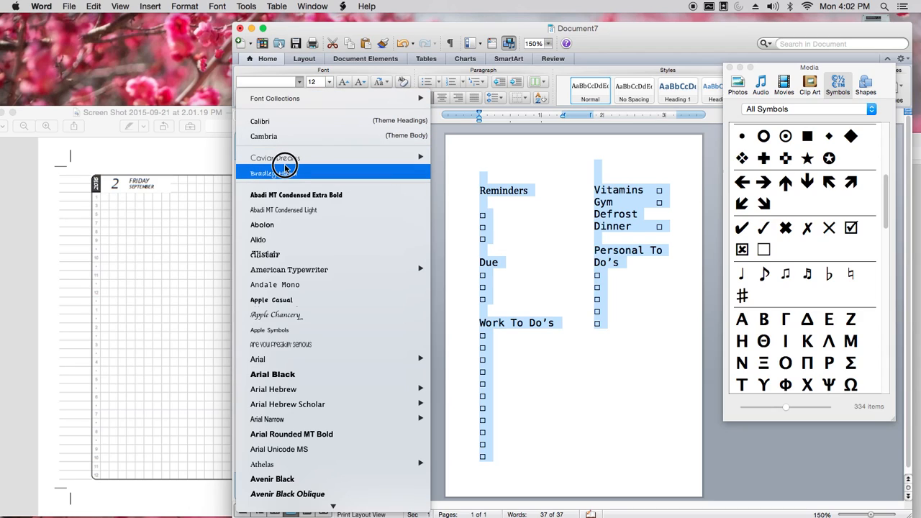
left_click(272, 173)
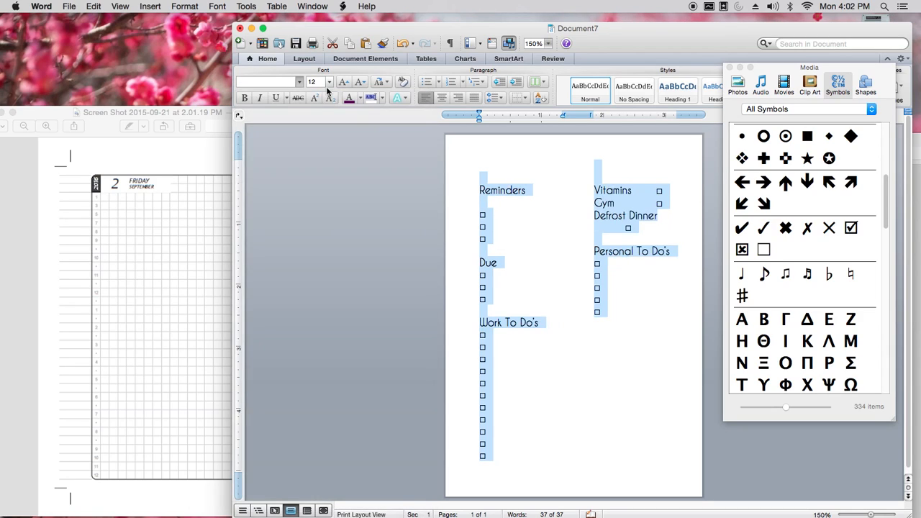
left_click(329, 81)
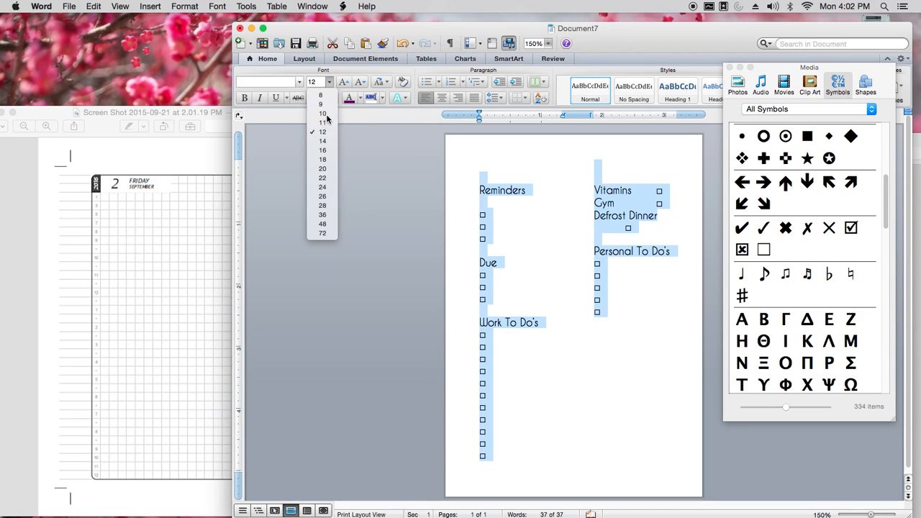
left_click(322, 113)
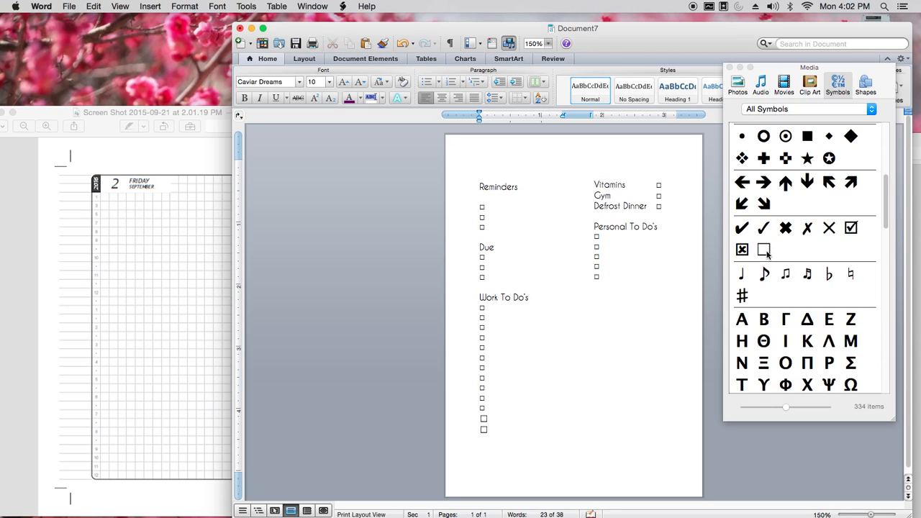
double_click(764, 249)
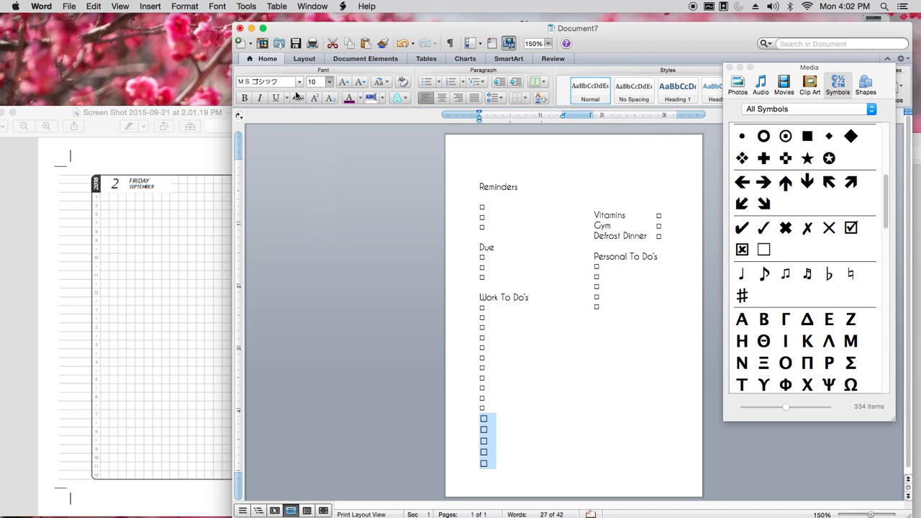
mouse_move(291, 128)
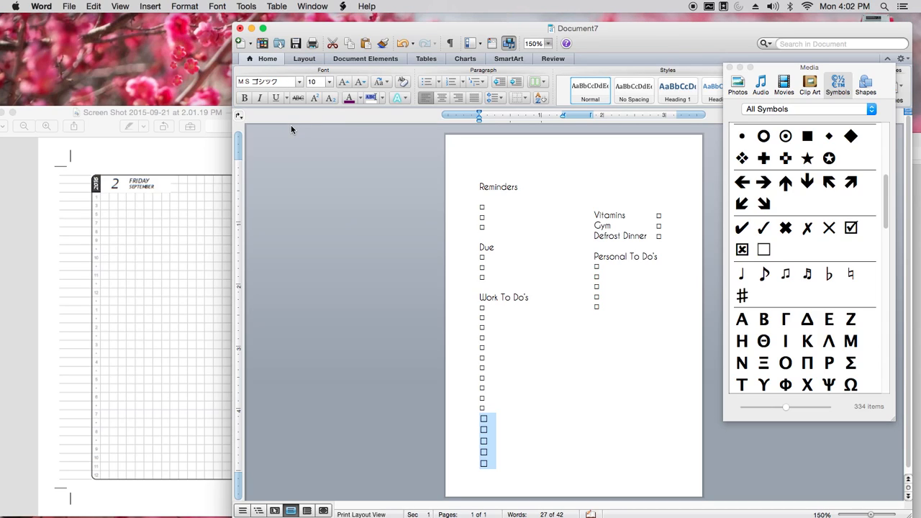
left_click(268, 81)
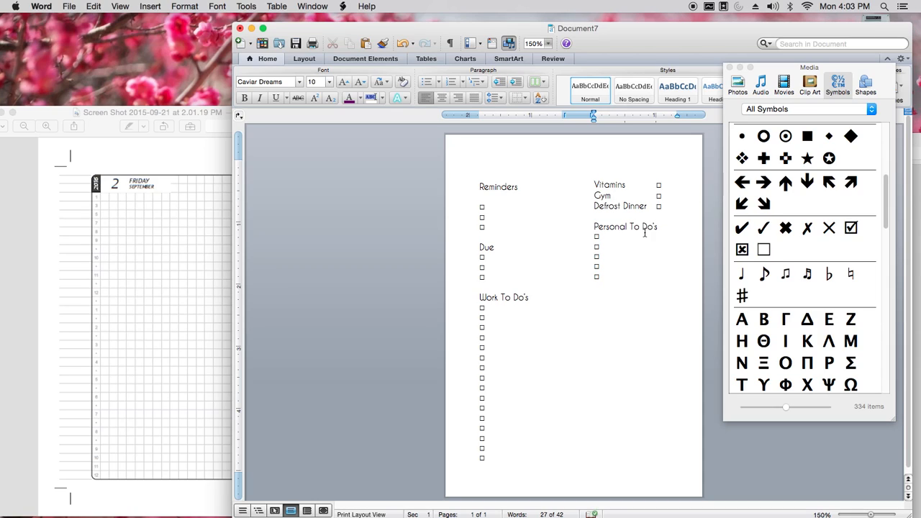
- Select the Personal To Do's and Work To Do's headings for underlining
double_click(626, 227)
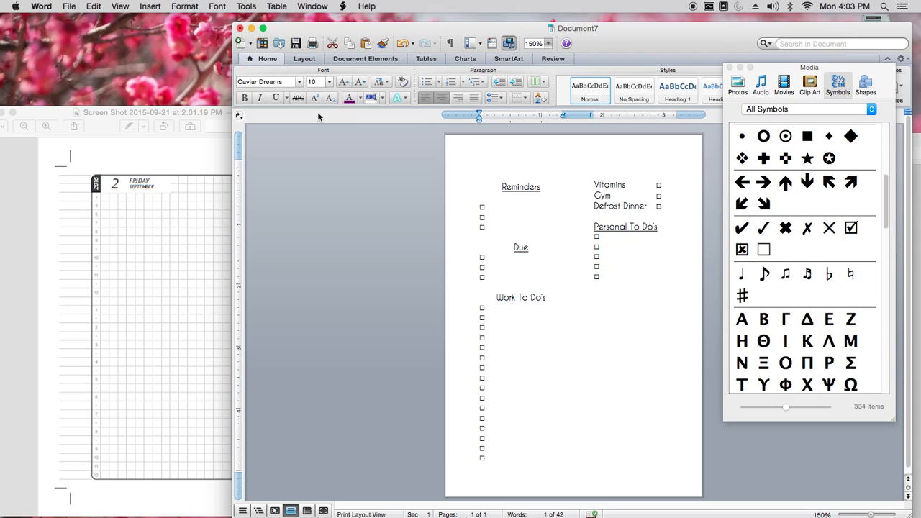
double_click(520, 297)
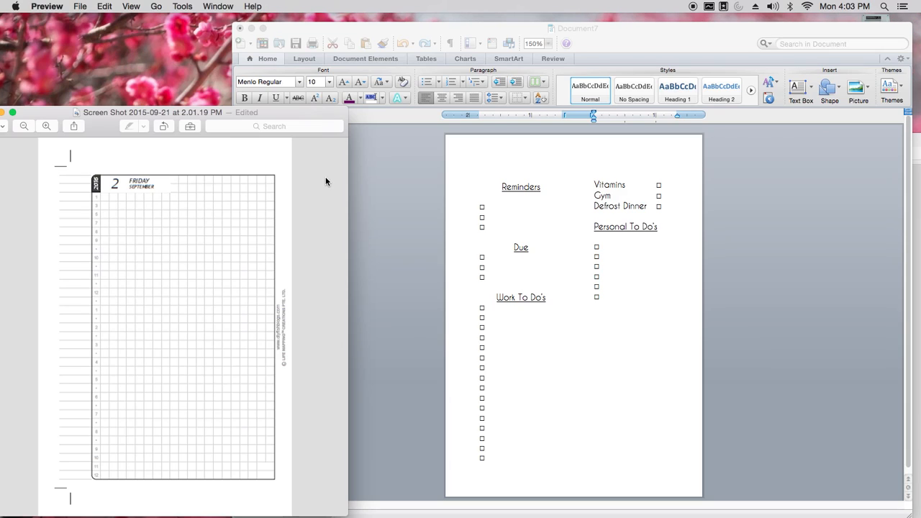
mouse_move(320, 182)
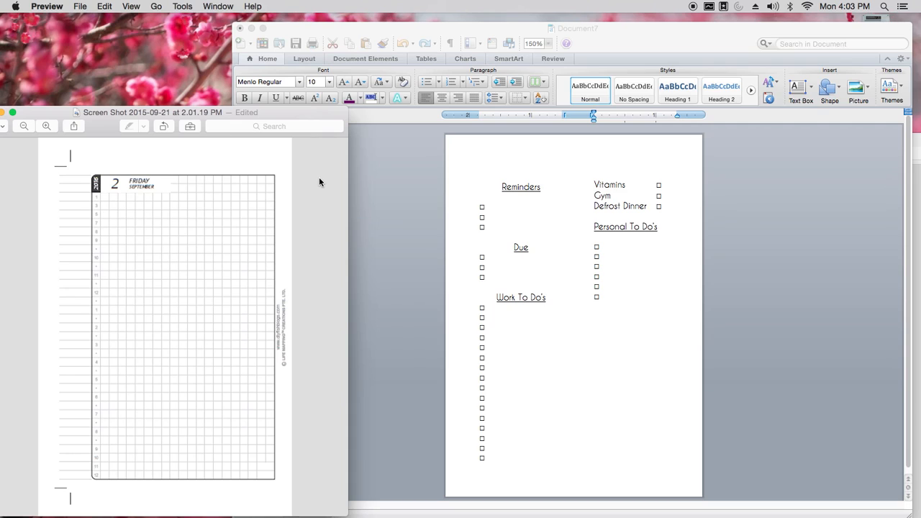
mouse_move(505, 202)
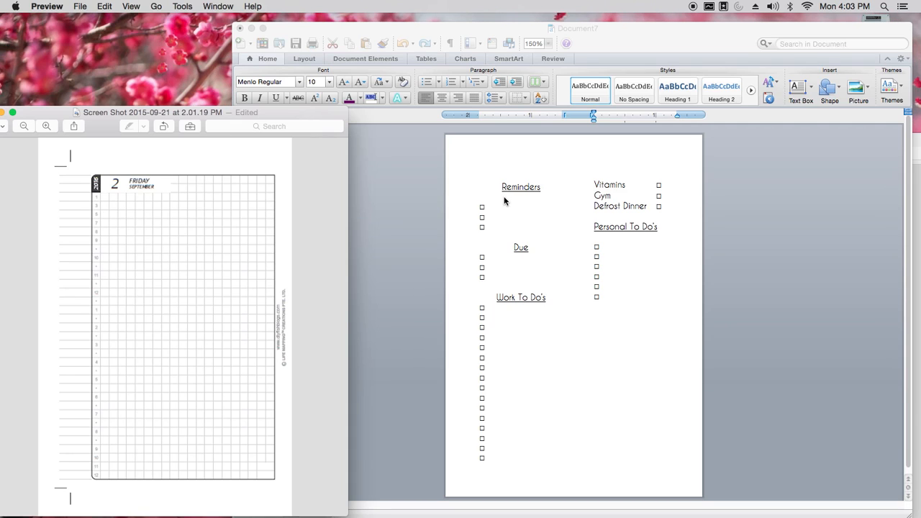
left_click(837, 81)
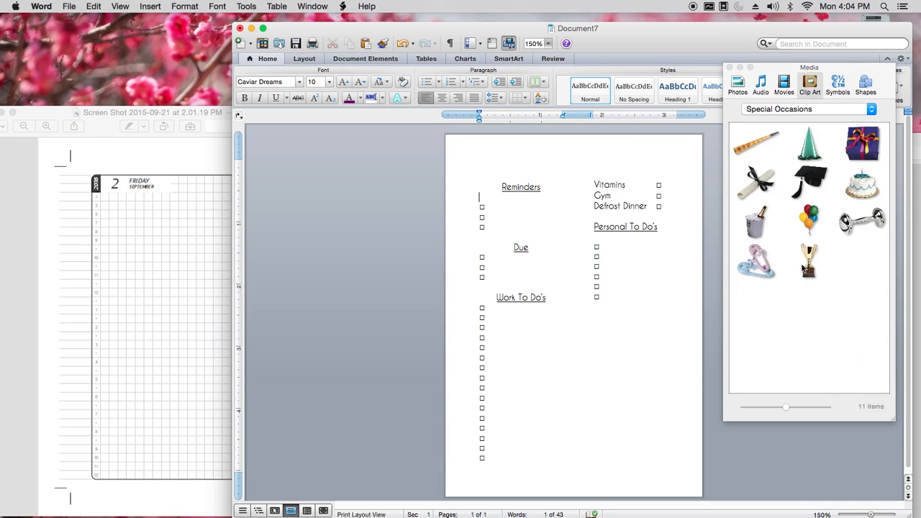
mouse_move(808, 229)
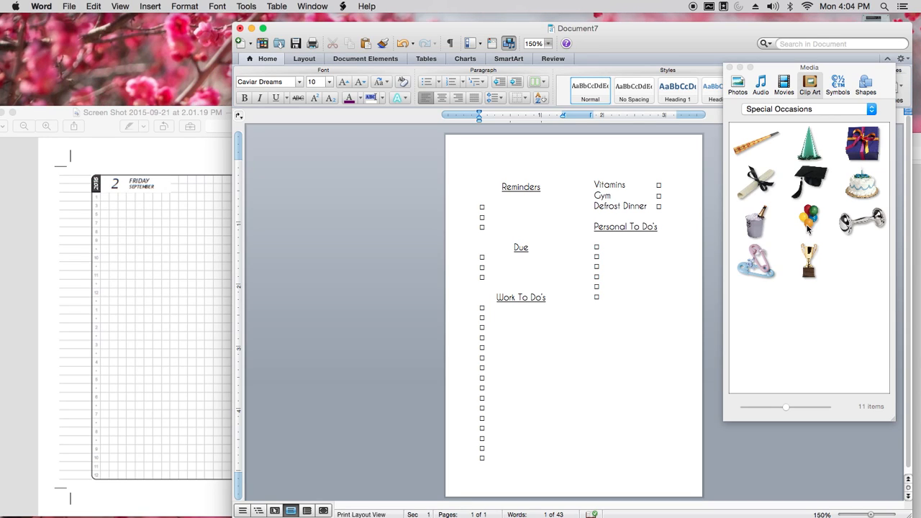
- Insert the balloon bunch clip art and select the picture to resize it
left_click(479, 197)
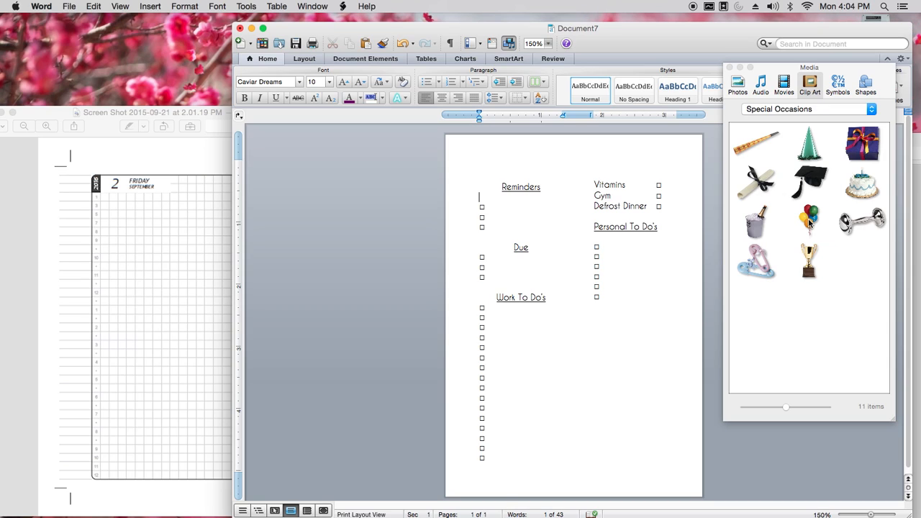
left_click(809, 221)
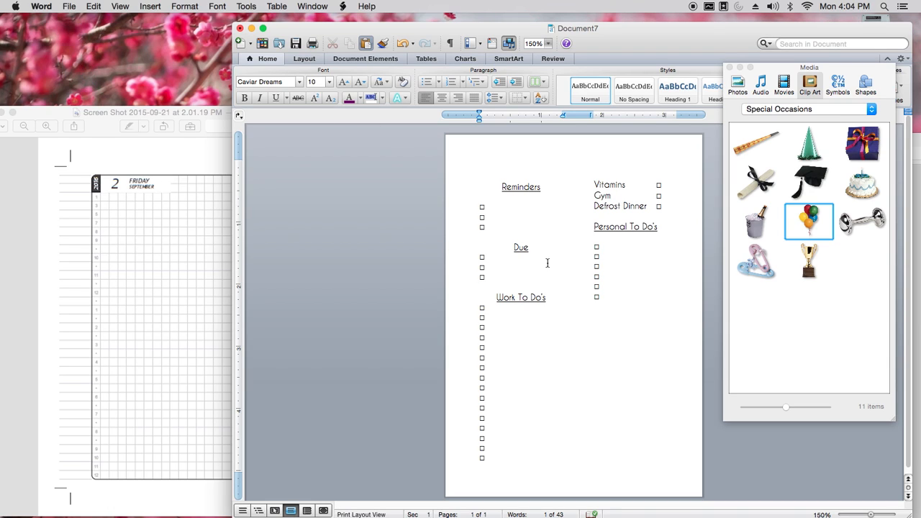
double_click(809, 221)
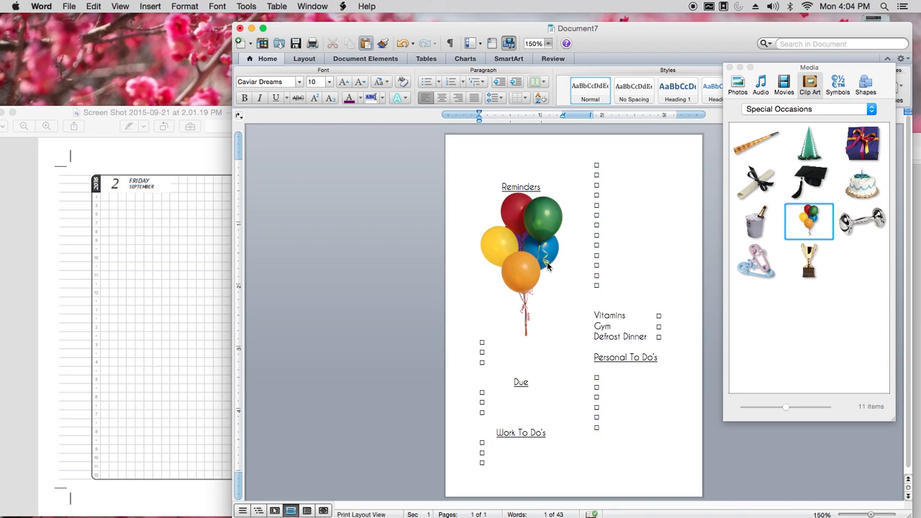
left_click(520, 263)
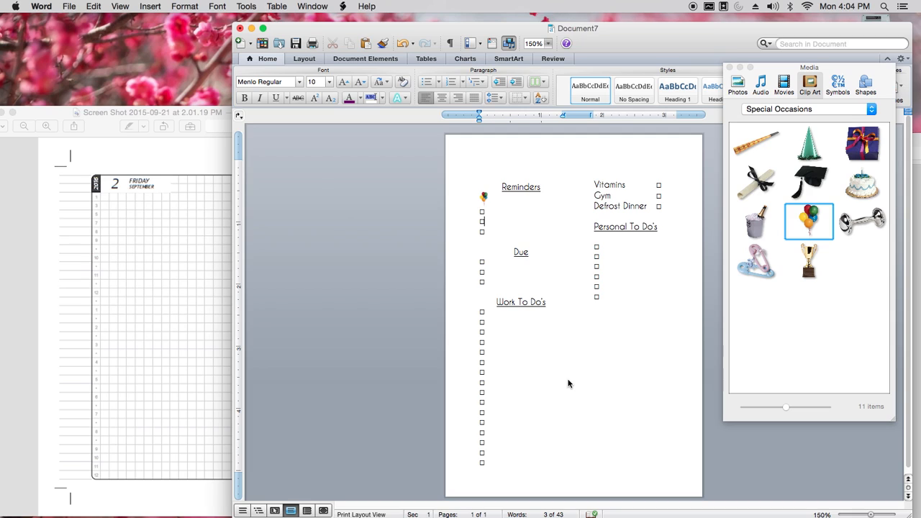
mouse_move(642, 371)
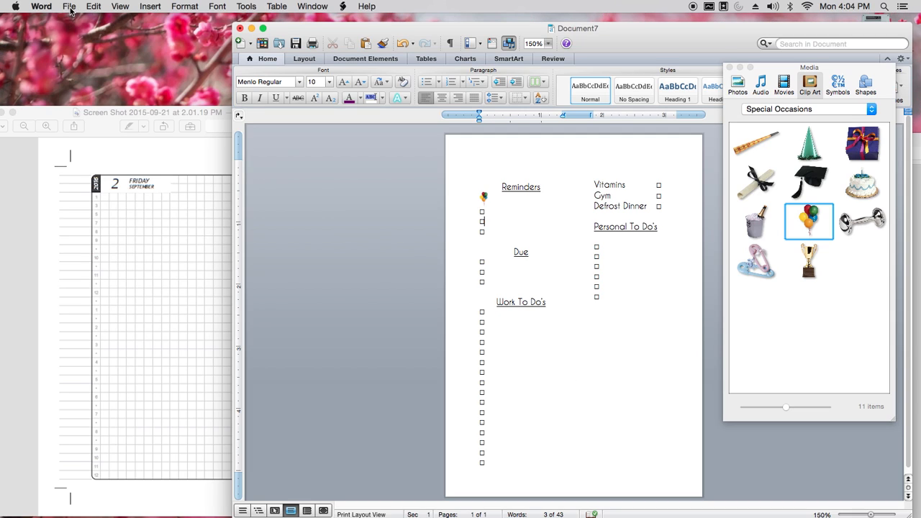
- Set the paper size to A6 Borderless via Page Setup in the Print dialog
left_click(69, 6)
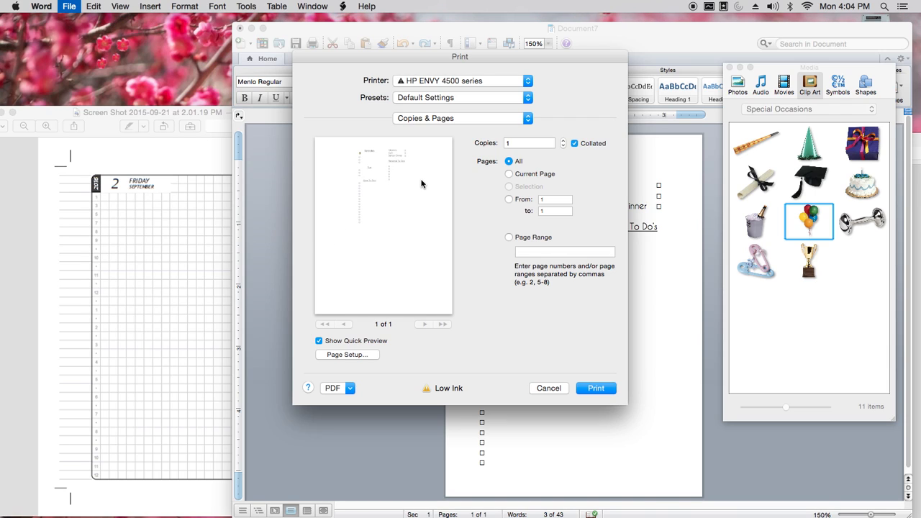
left_click(548, 388)
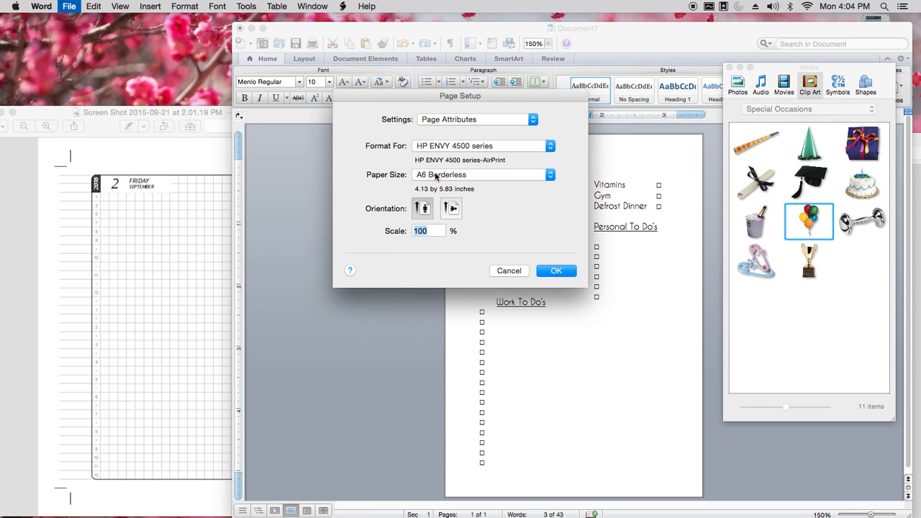
left_click(556, 271)
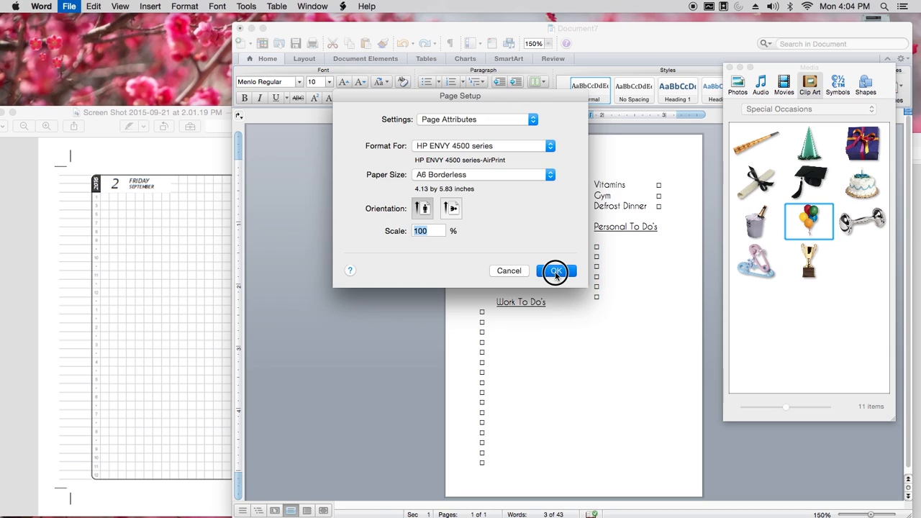
left_click(556, 271)
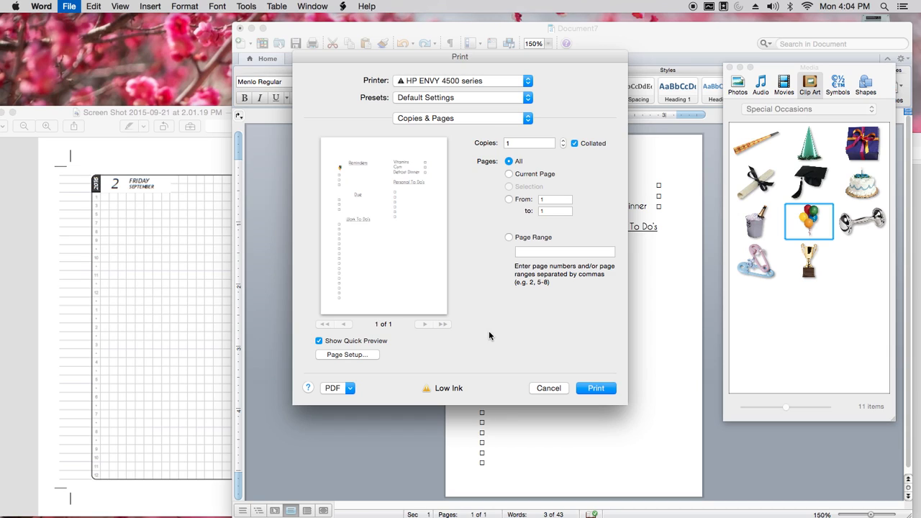
mouse_move(423, 161)
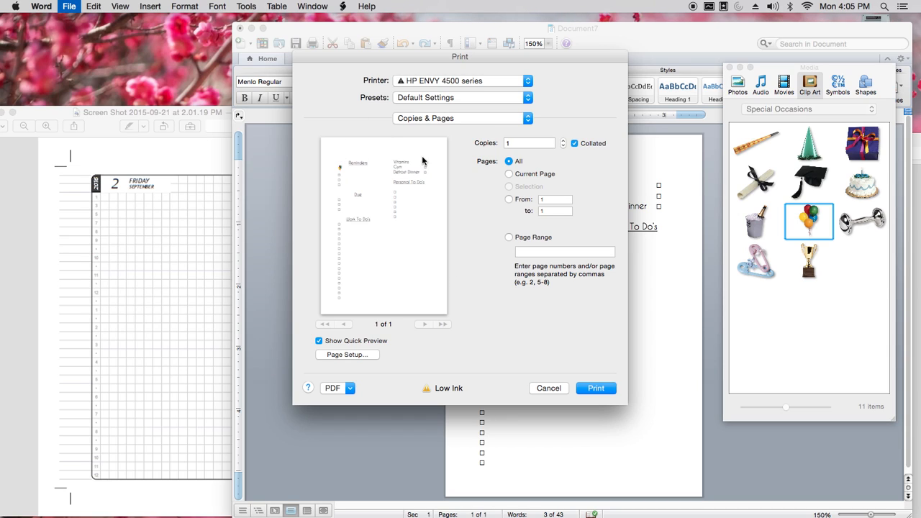
mouse_move(261, 179)
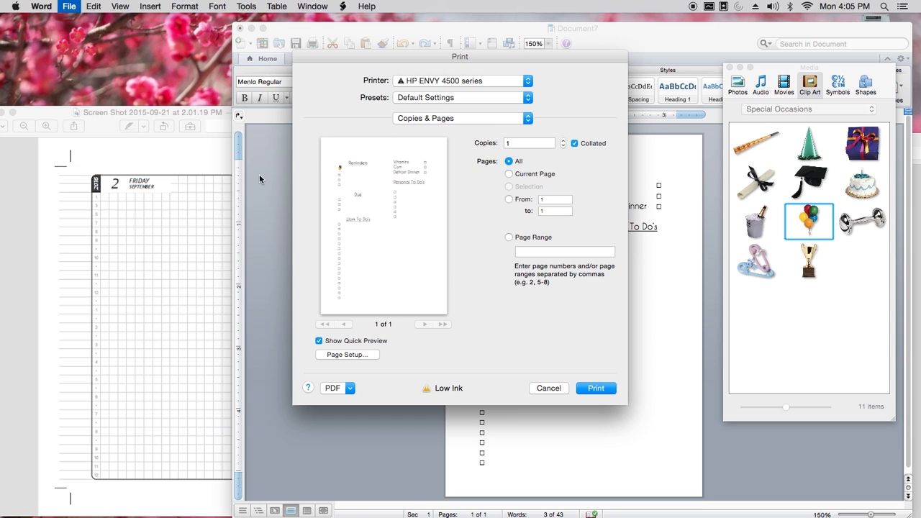
mouse_move(173, 191)
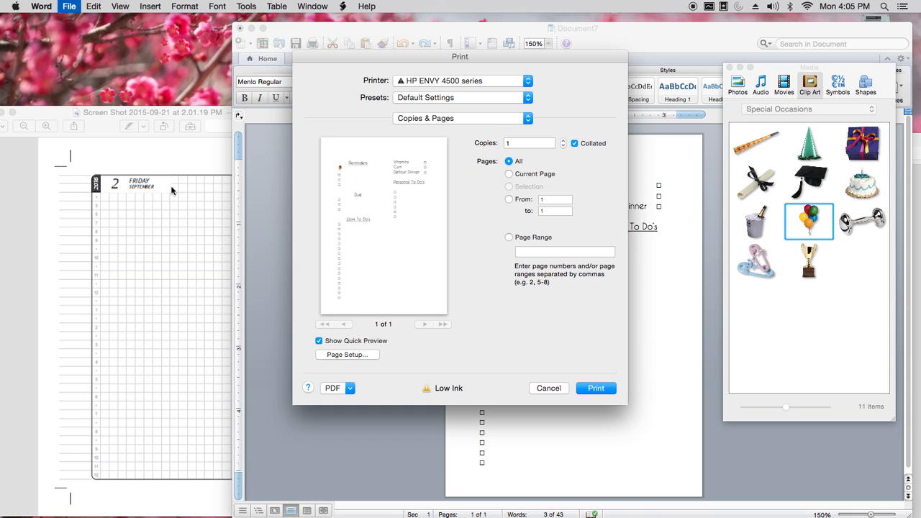
mouse_move(178, 217)
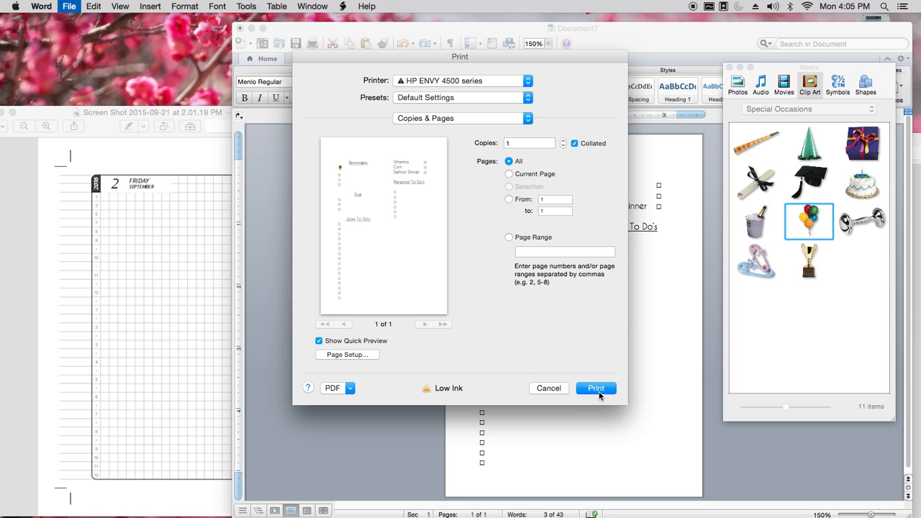
mouse_move(650, 319)
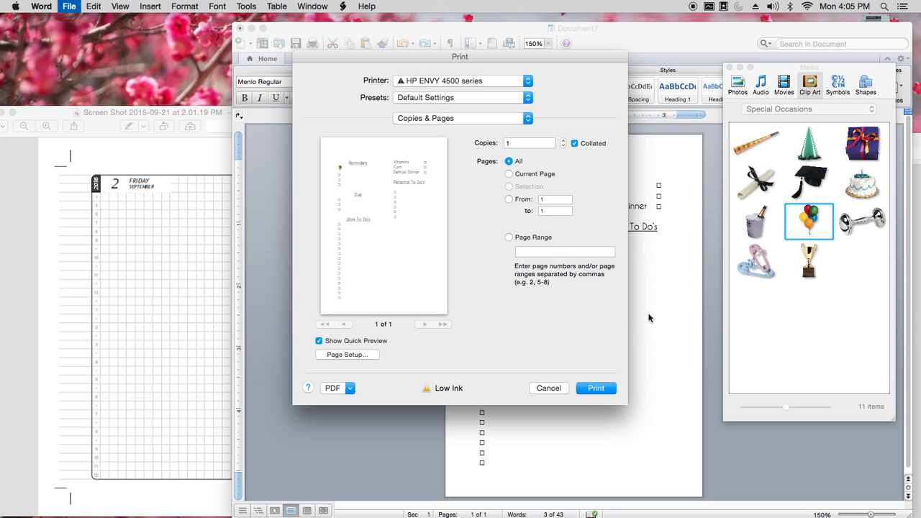
mouse_move(549, 388)
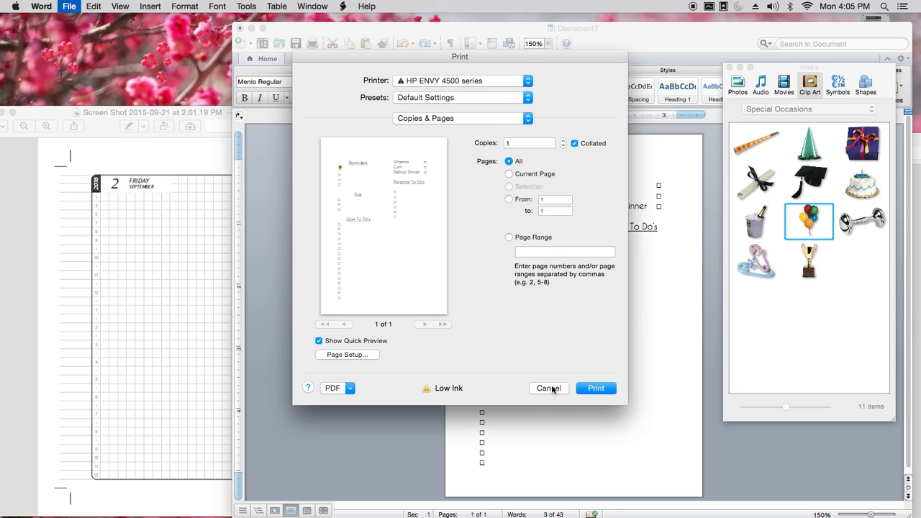
- Cancel the Print dialog without printing
left_click(548, 388)
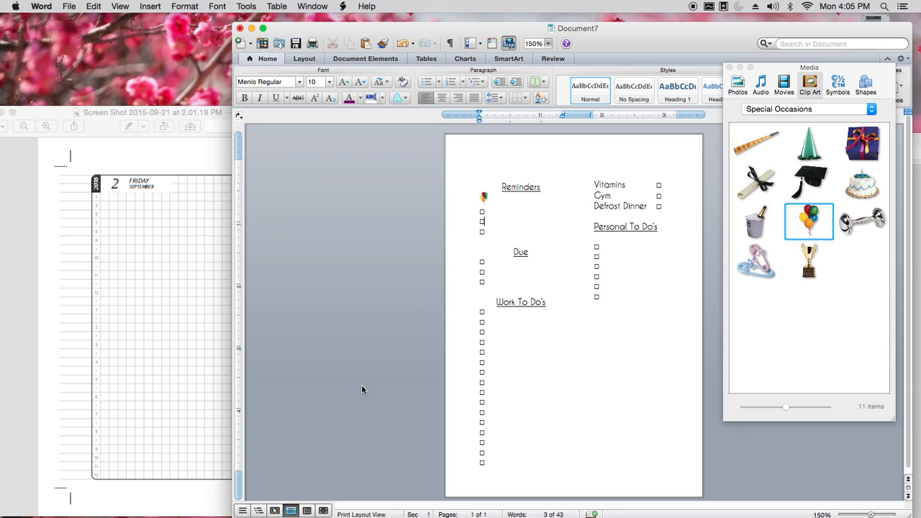
mouse_move(302, 273)
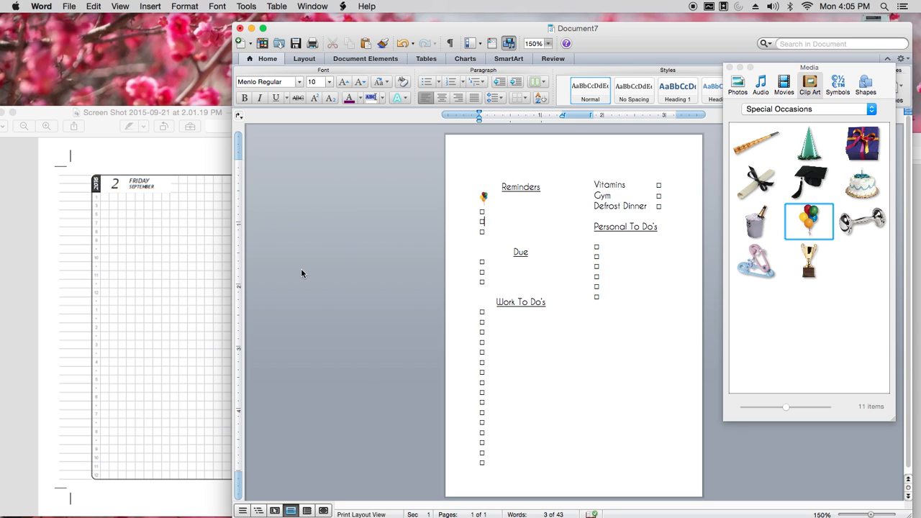
mouse_move(350, 247)
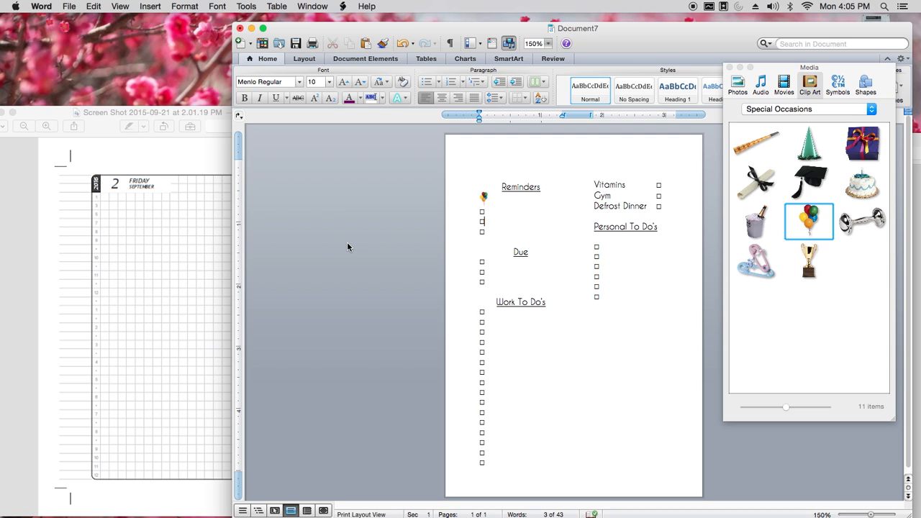
mouse_move(403, 166)
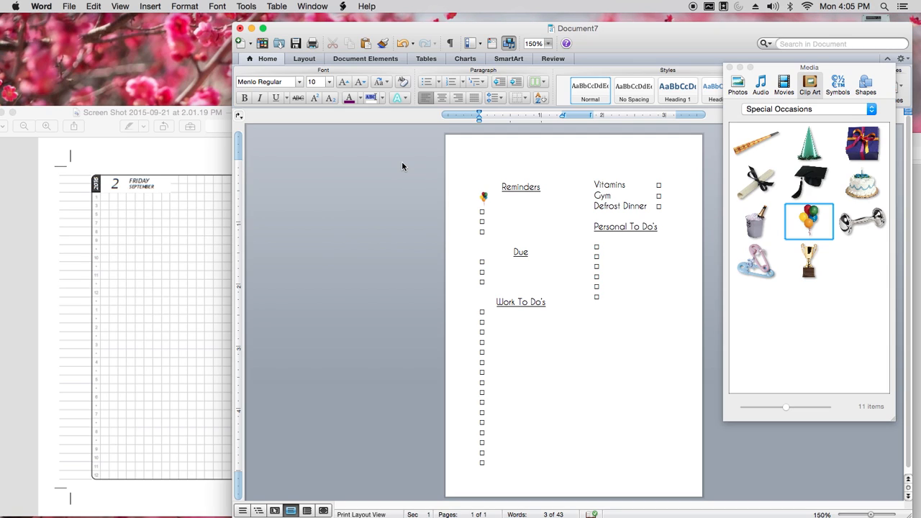